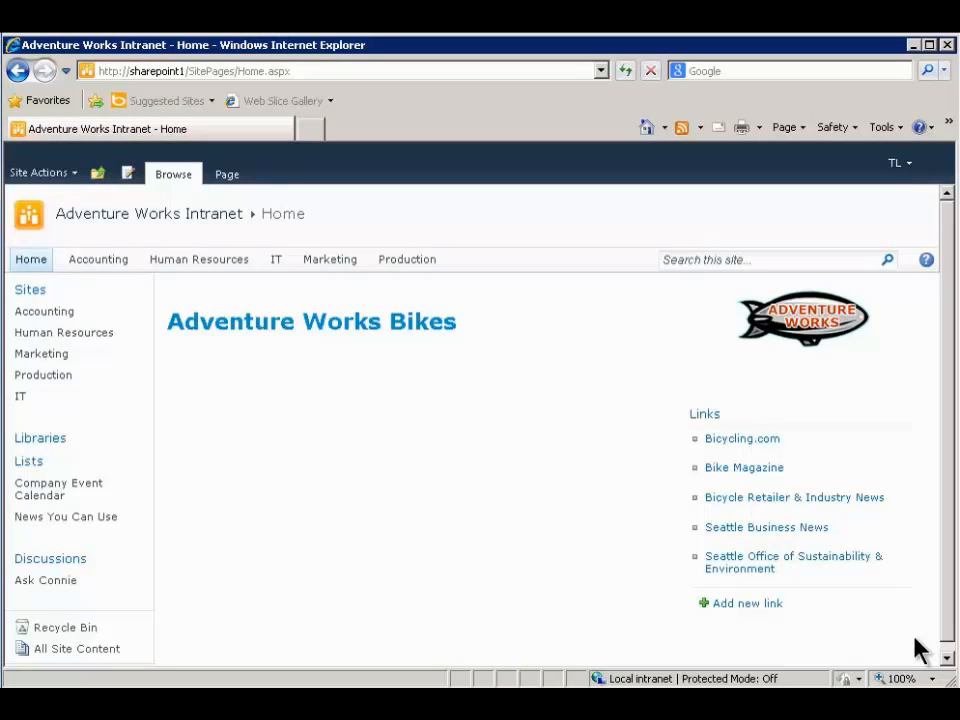
mouse_move(855, 290)
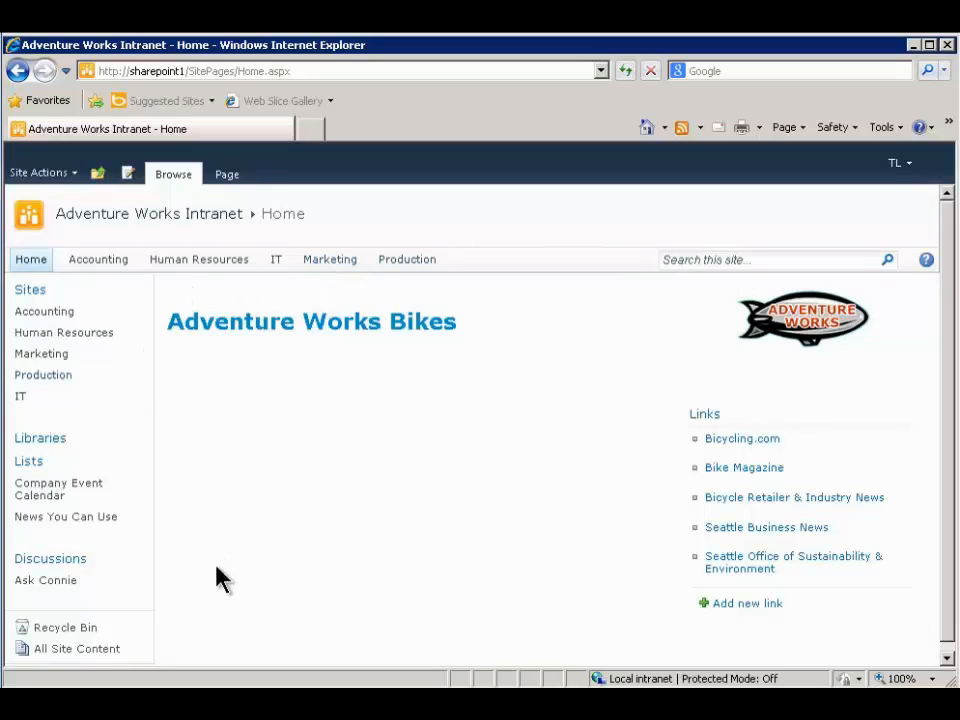
mouse_move(540, 615)
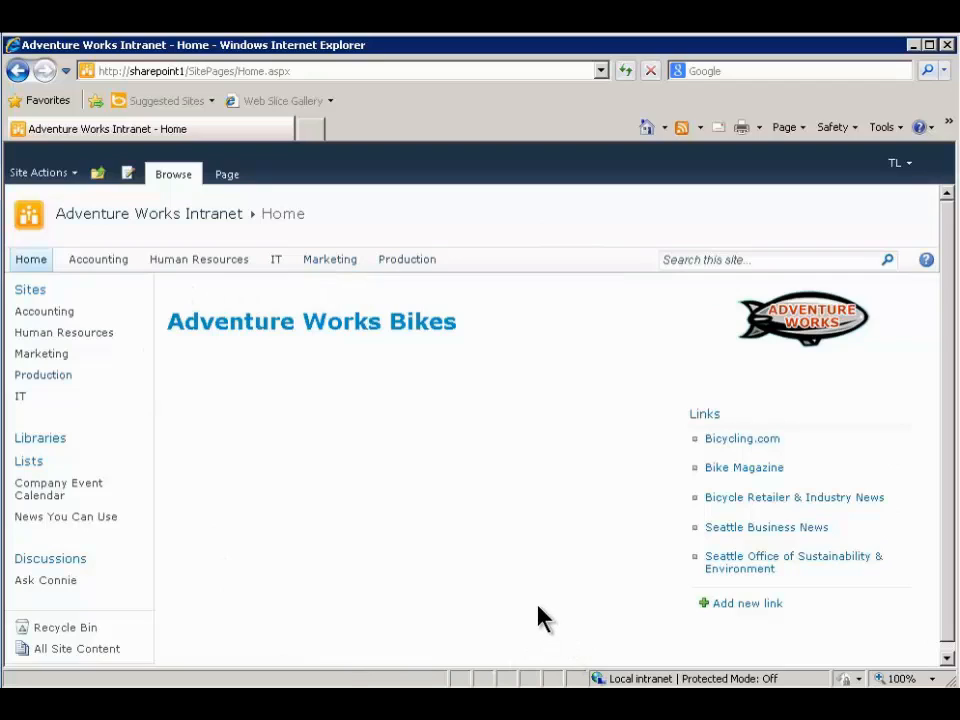
mouse_move(322, 502)
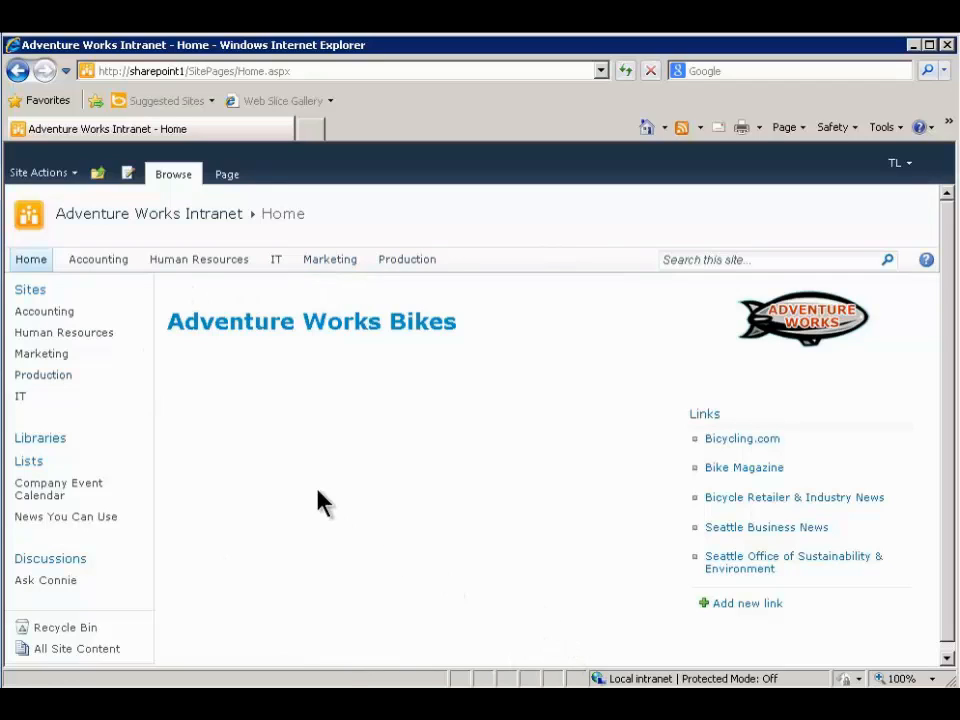
mouse_move(598, 358)
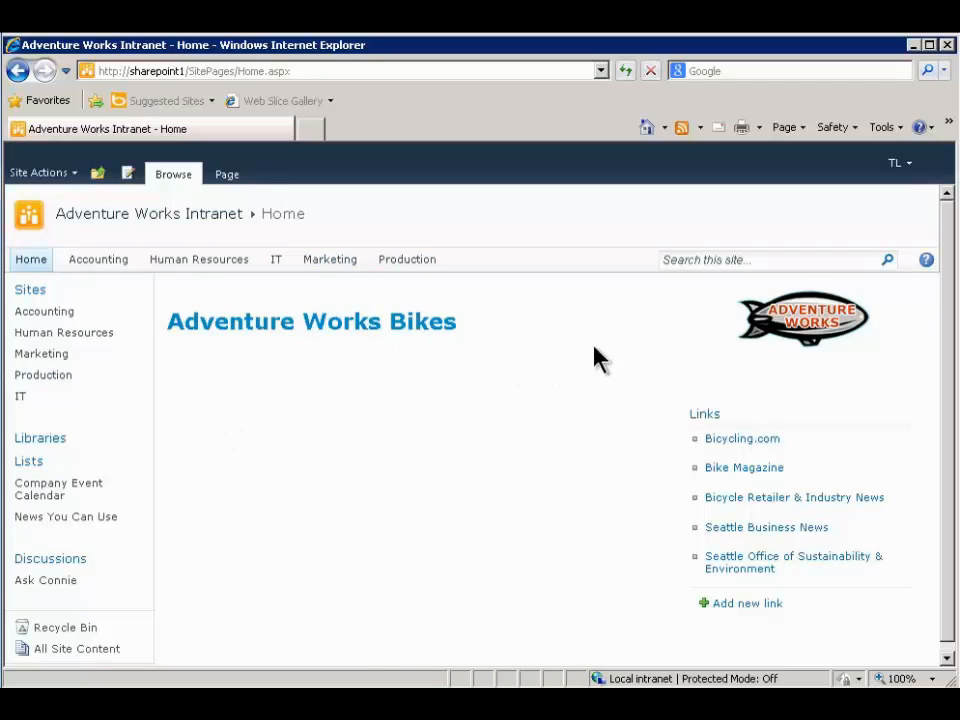
mouse_move(667, 523)
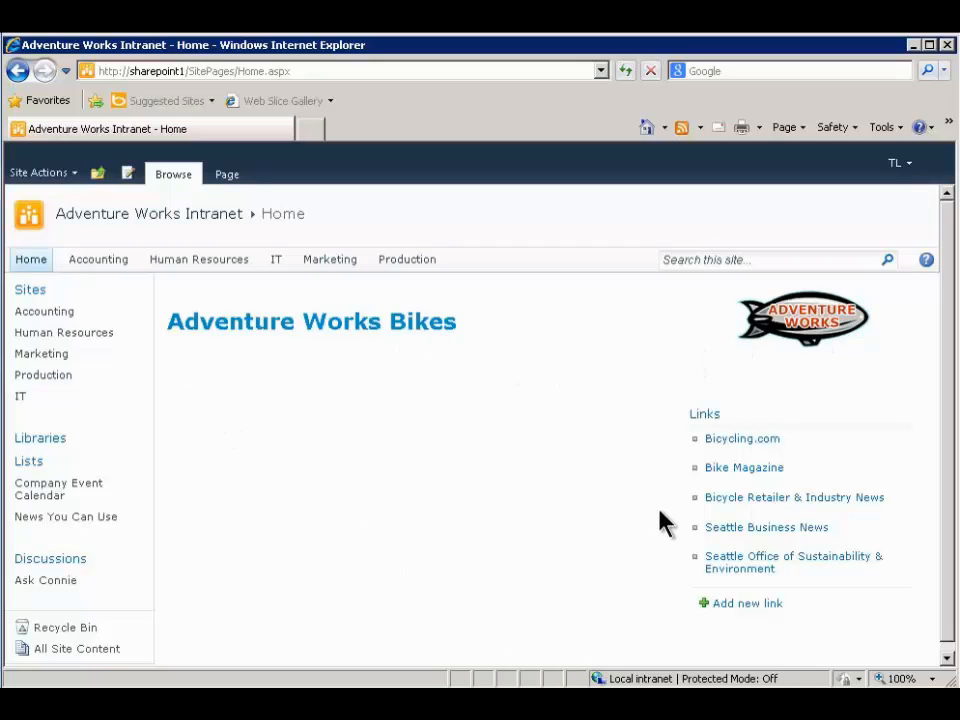
mouse_move(393, 437)
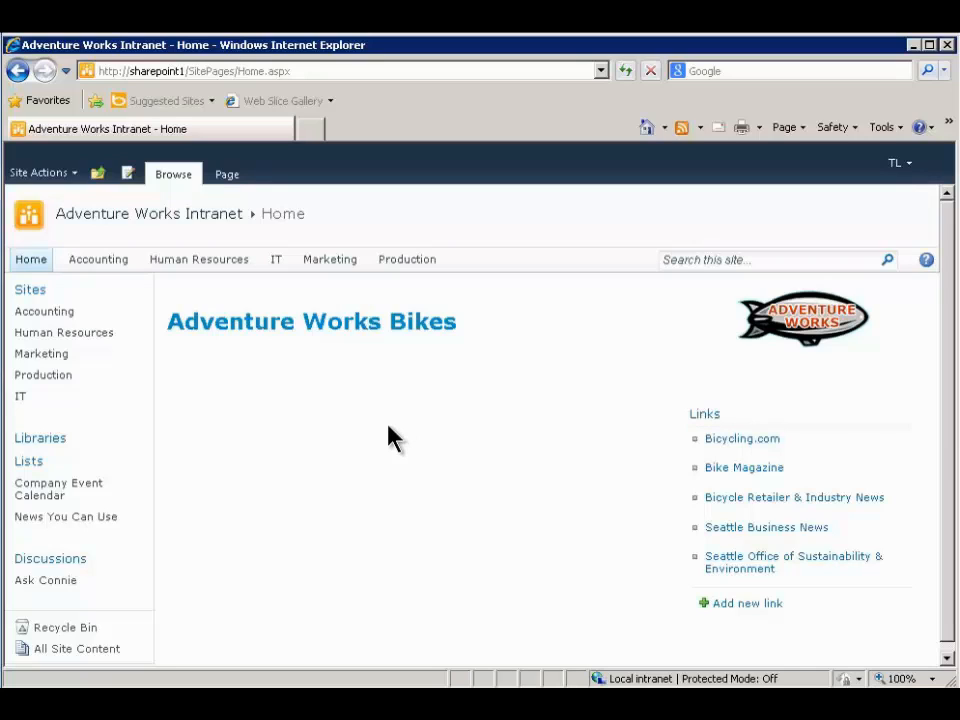
mouse_move(575, 417)
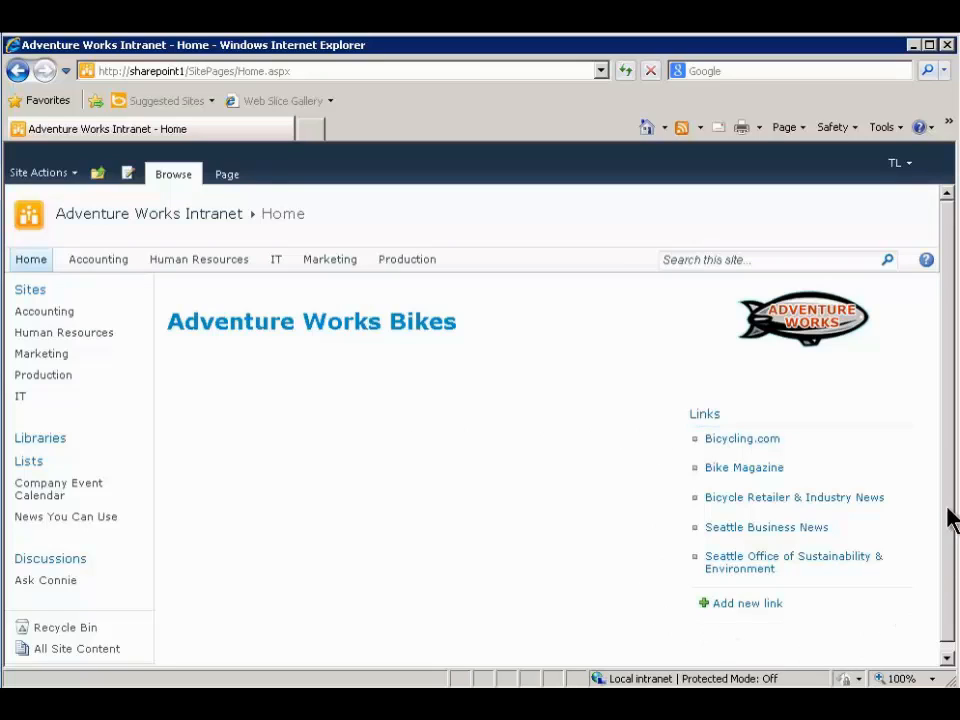
mouse_move(590, 395)
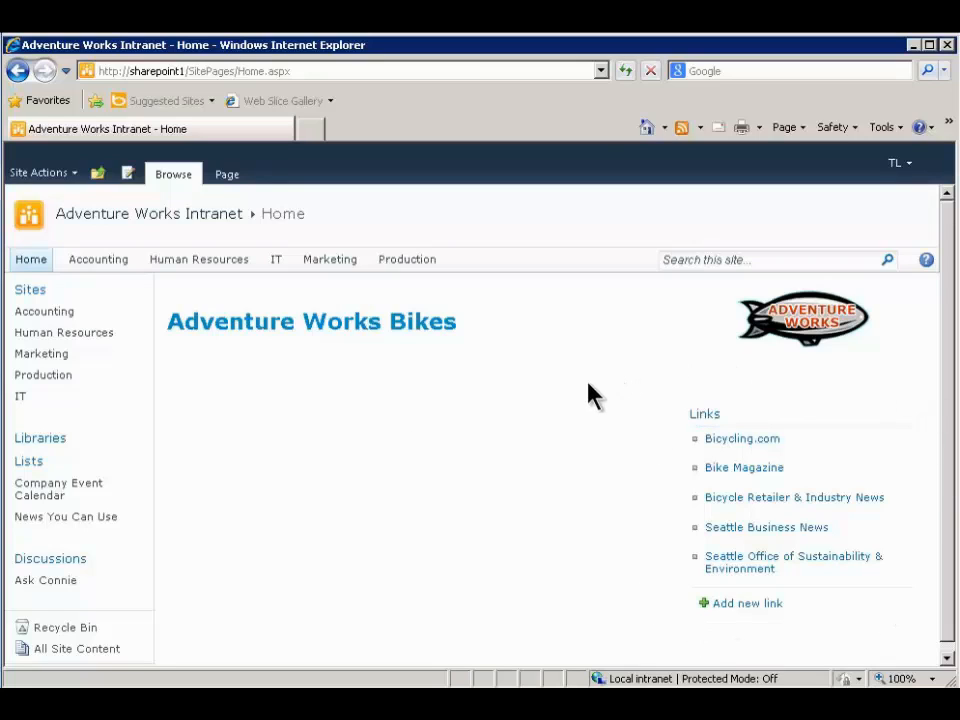
mouse_move(570, 417)
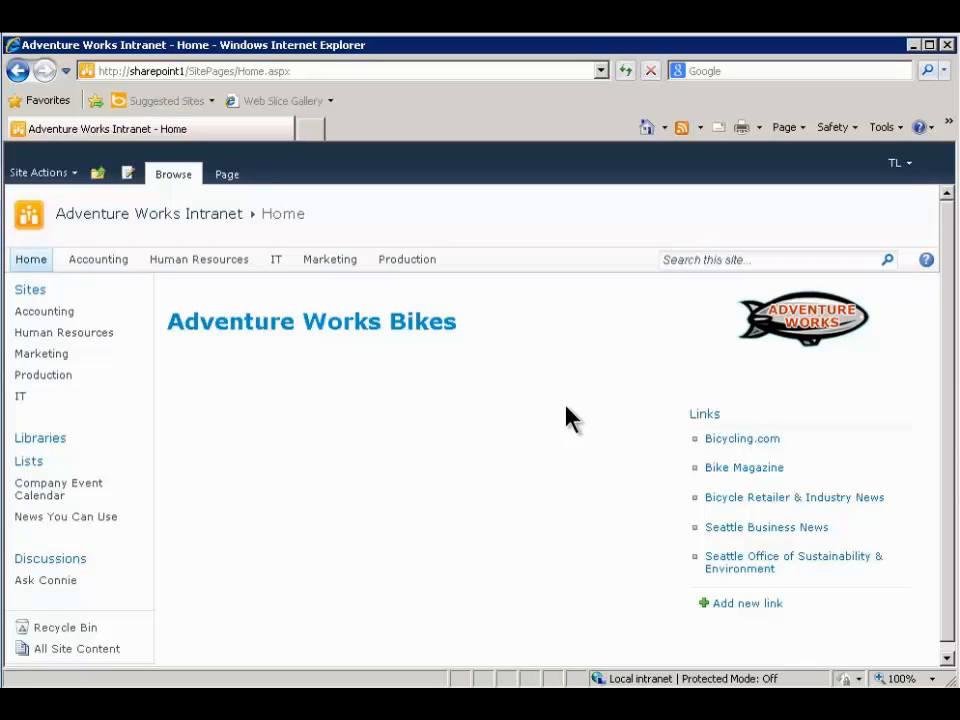
mouse_move(597, 447)
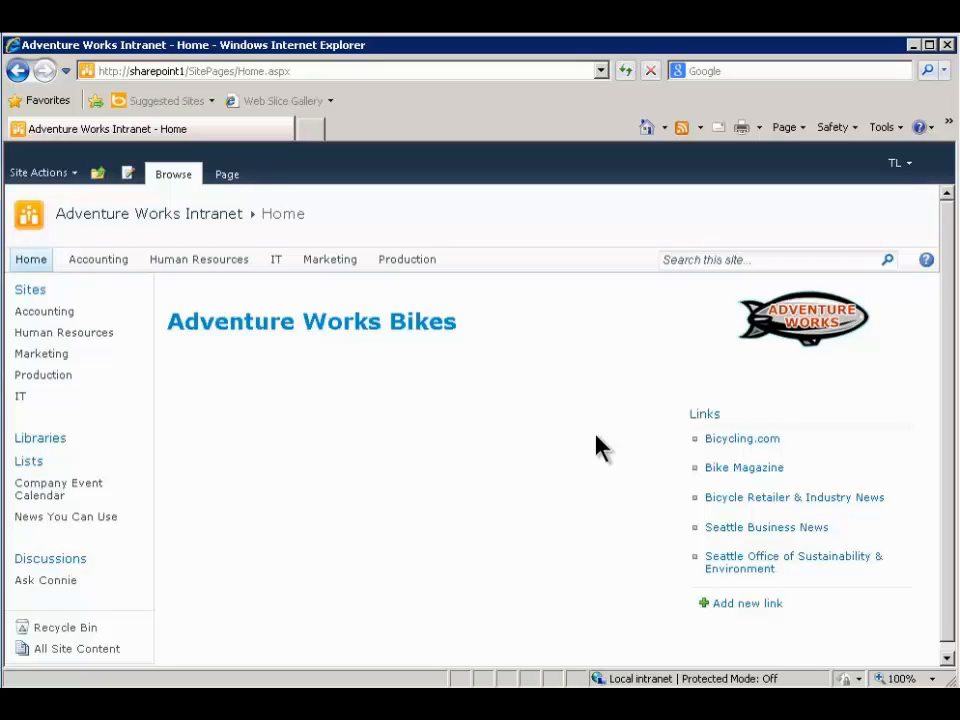
mouse_move(106, 128)
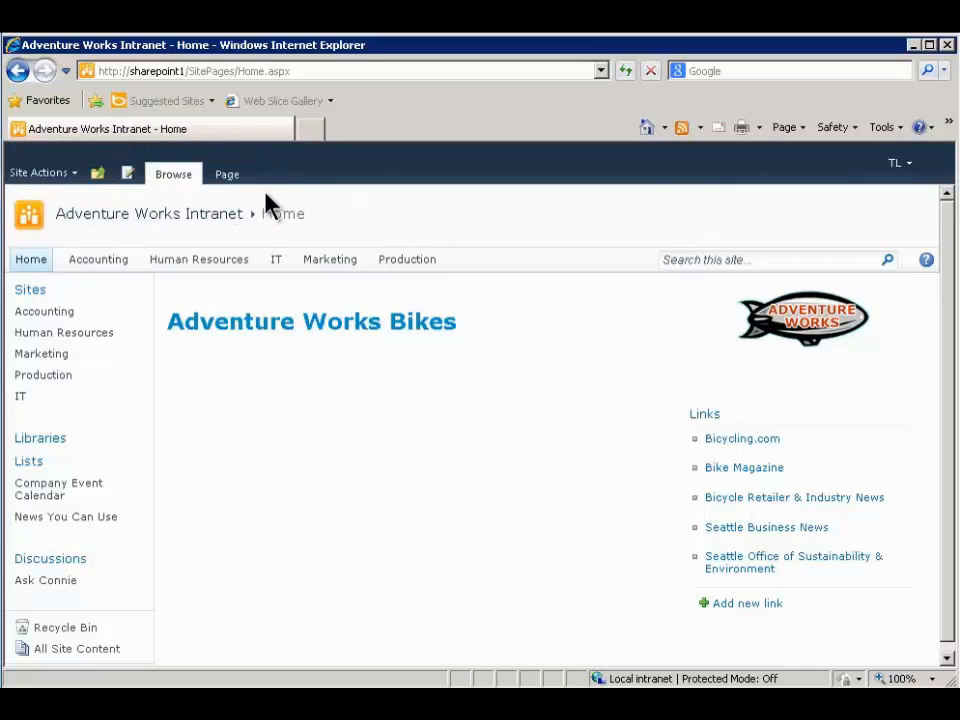
mouse_move(45, 155)
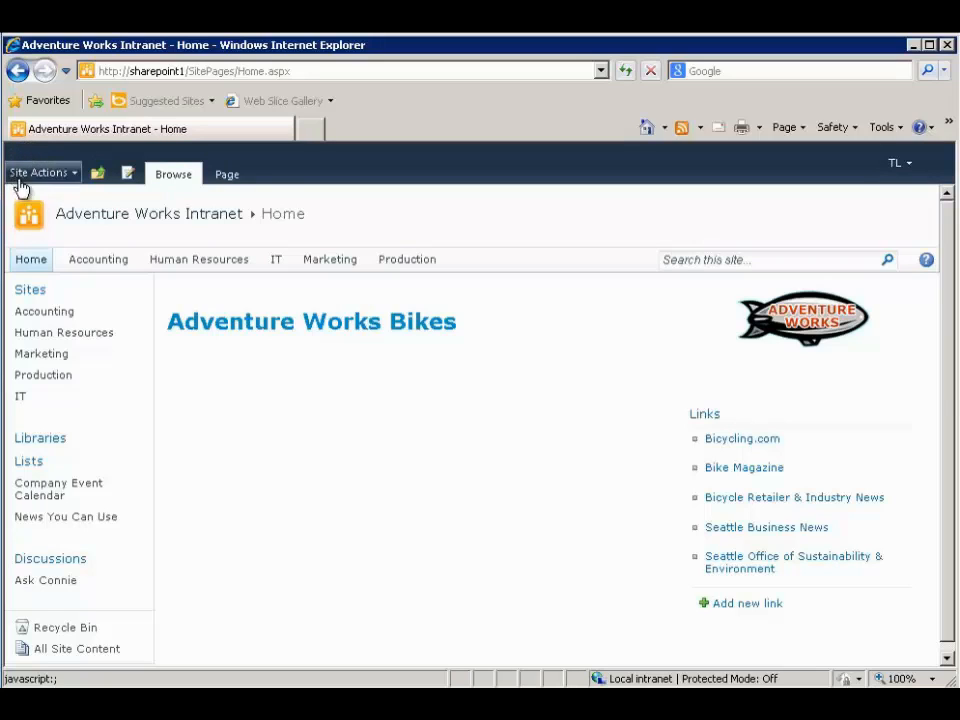
mouse_move(85, 200)
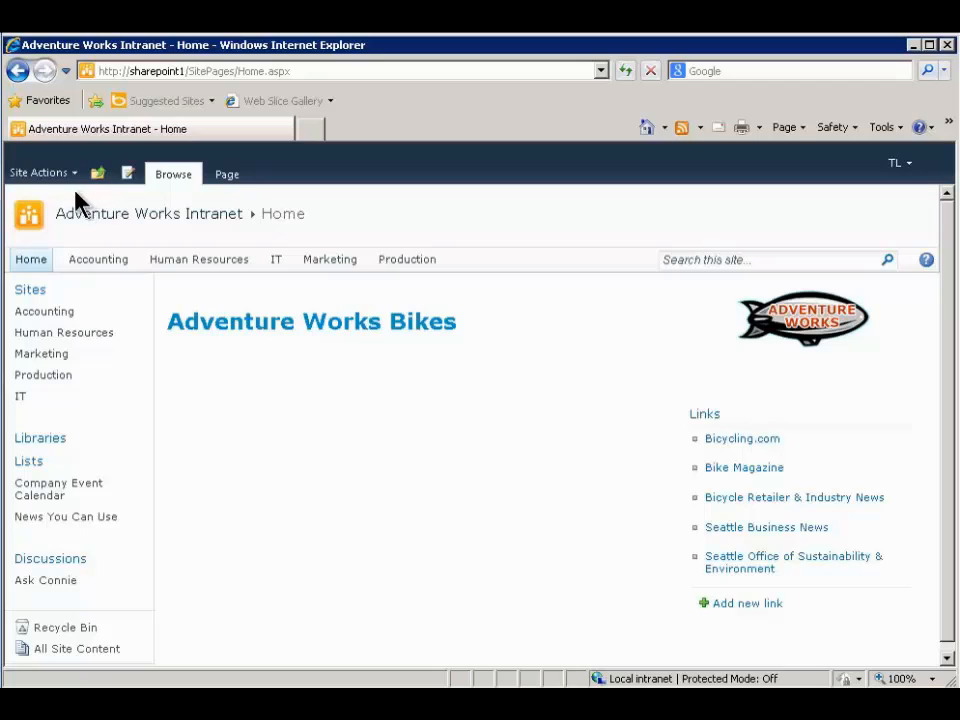
mouse_move(167, 252)
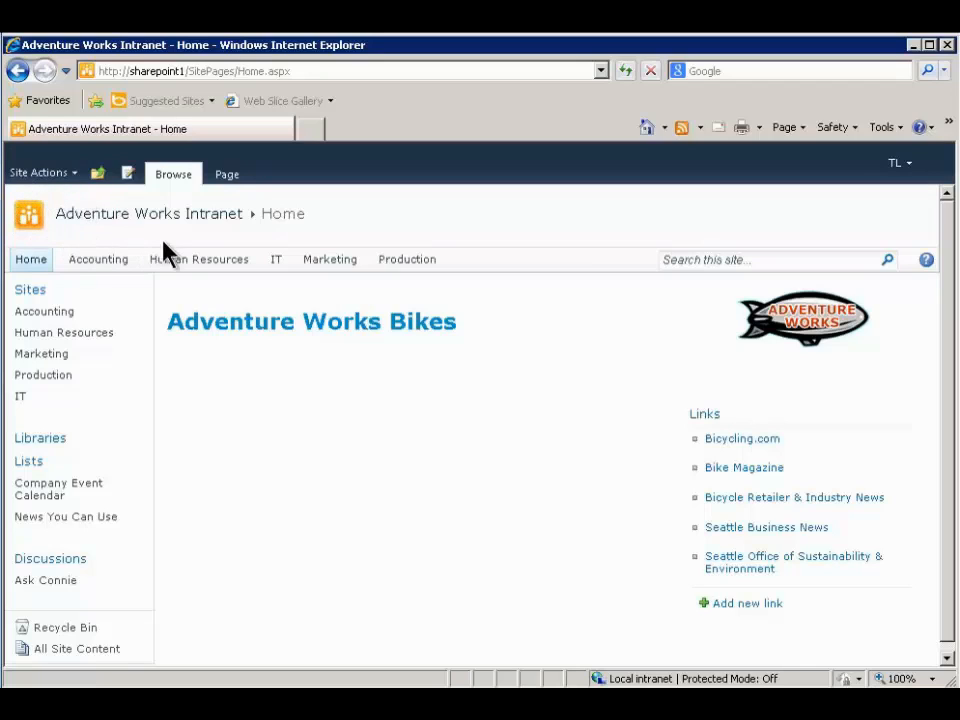
mouse_move(360, 235)
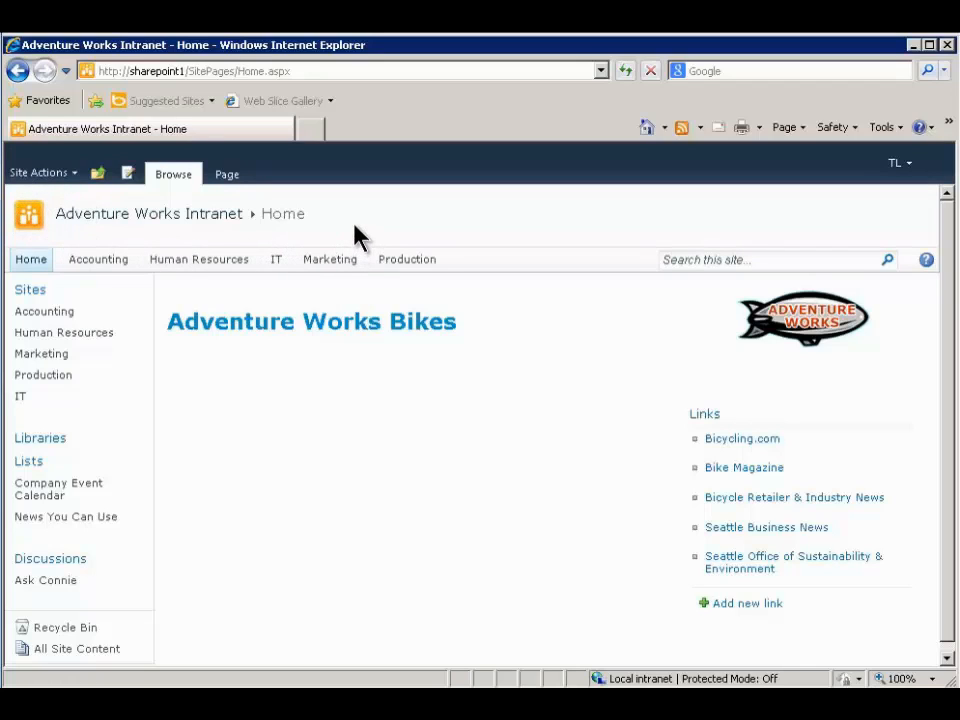
mouse_move(352, 245)
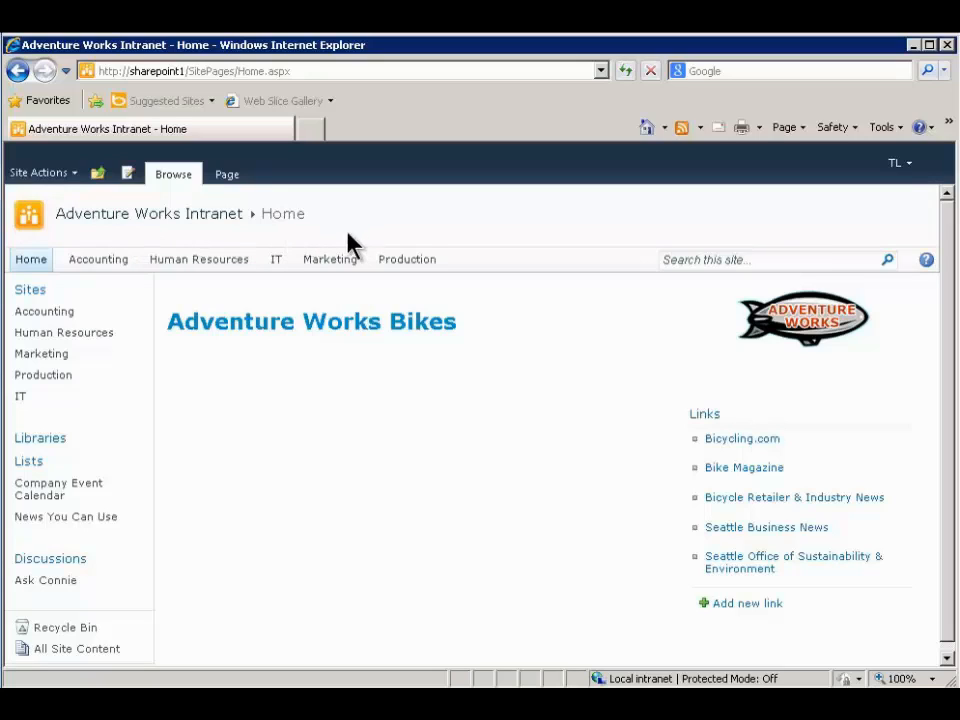
mouse_move(528, 231)
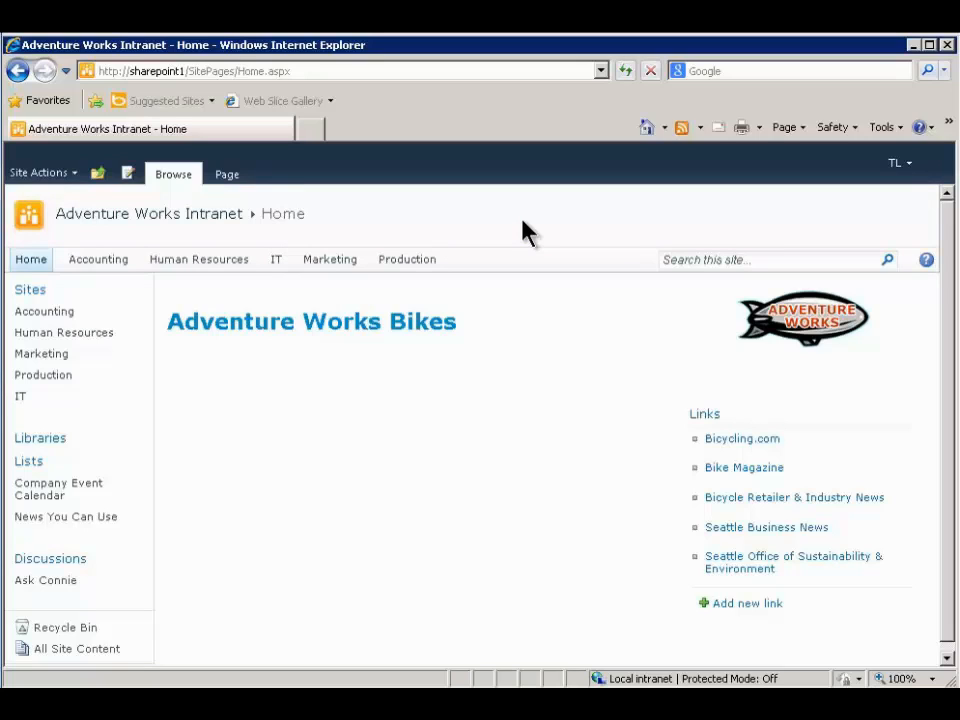
mouse_move(528, 220)
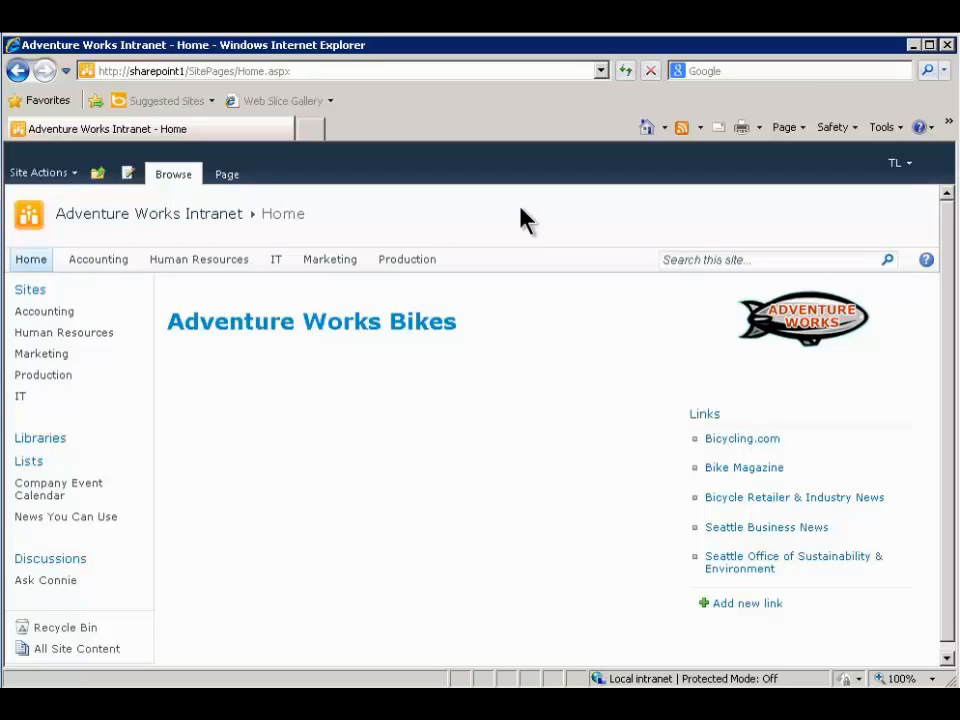
mouse_move(85, 248)
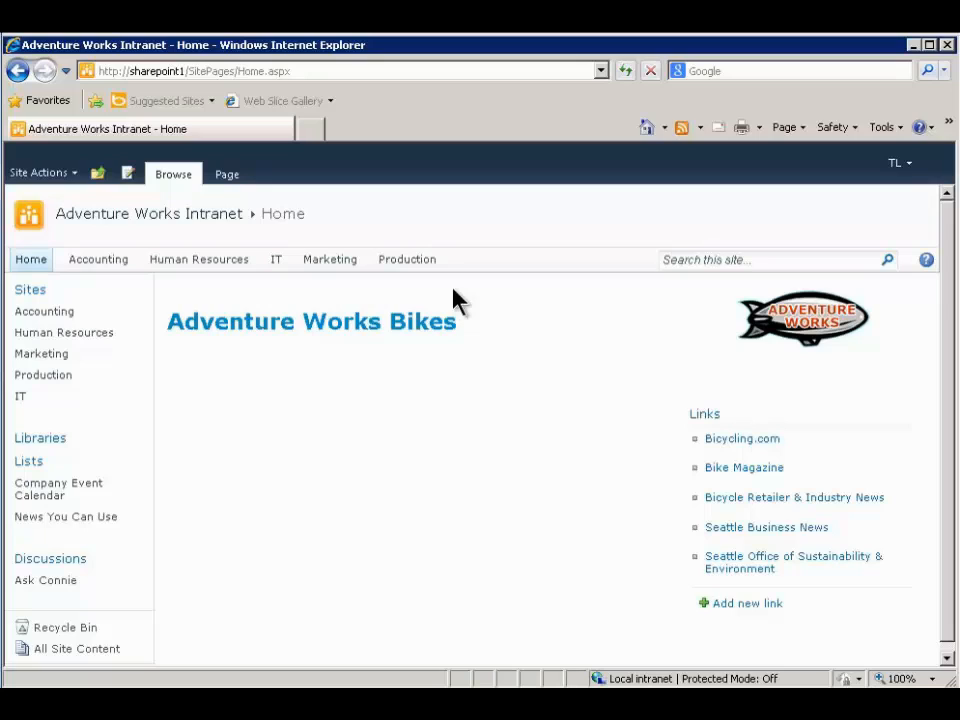
mouse_move(525, 283)
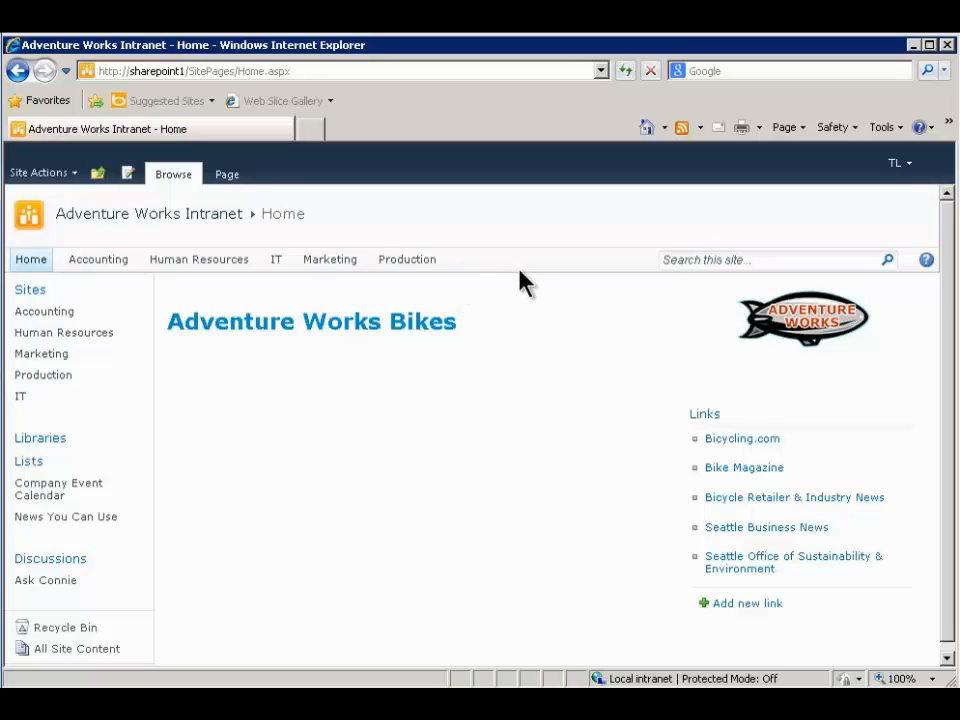
mouse_move(540, 308)
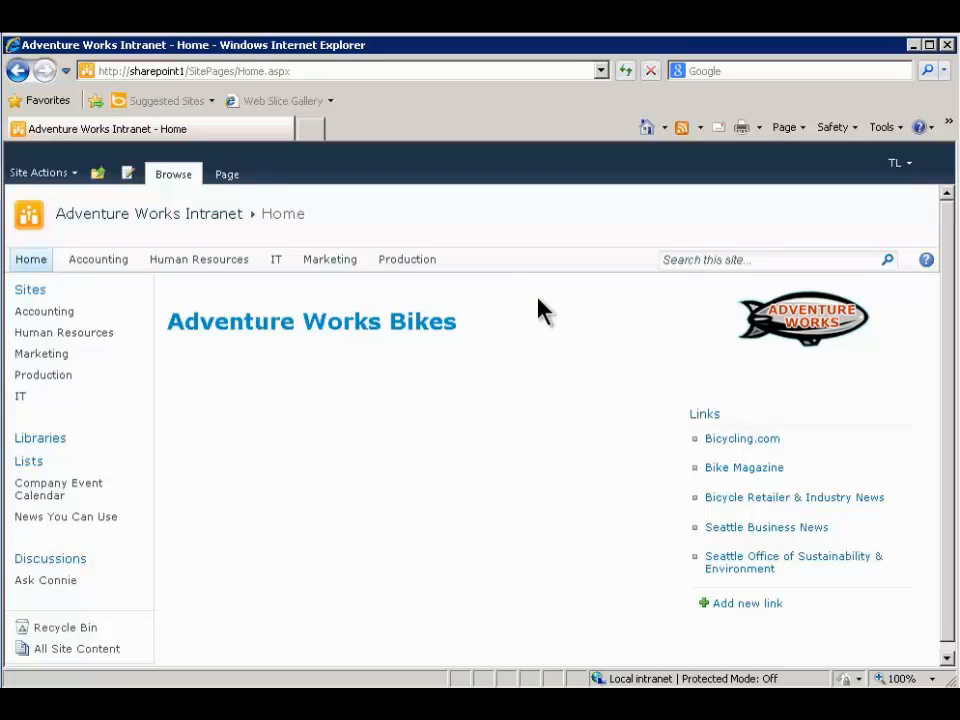
mouse_move(20, 396)
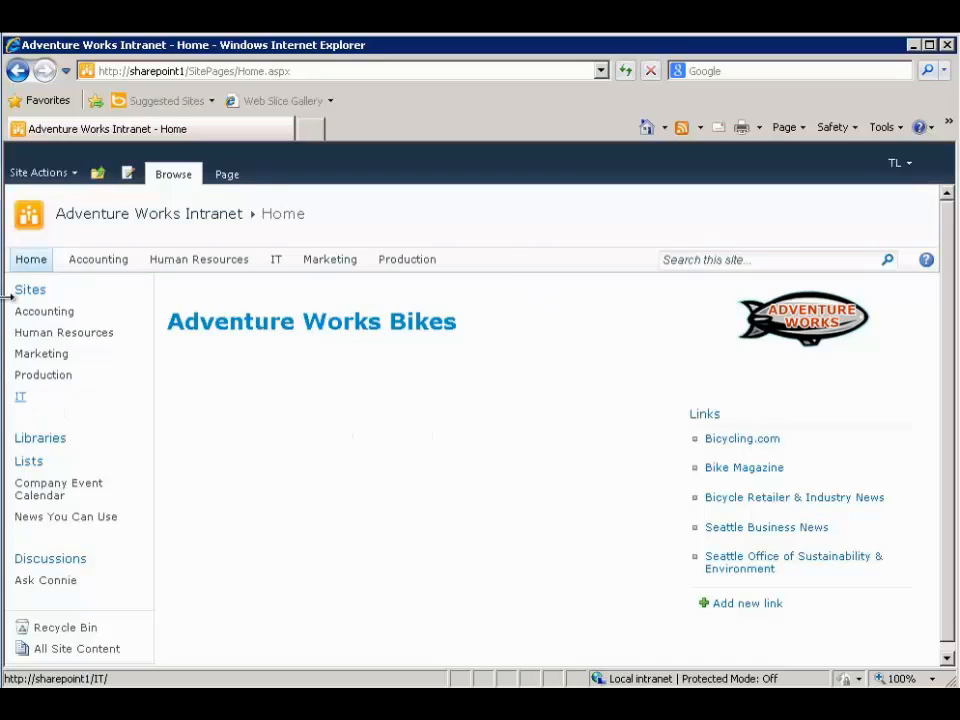
mouse_move(60, 418)
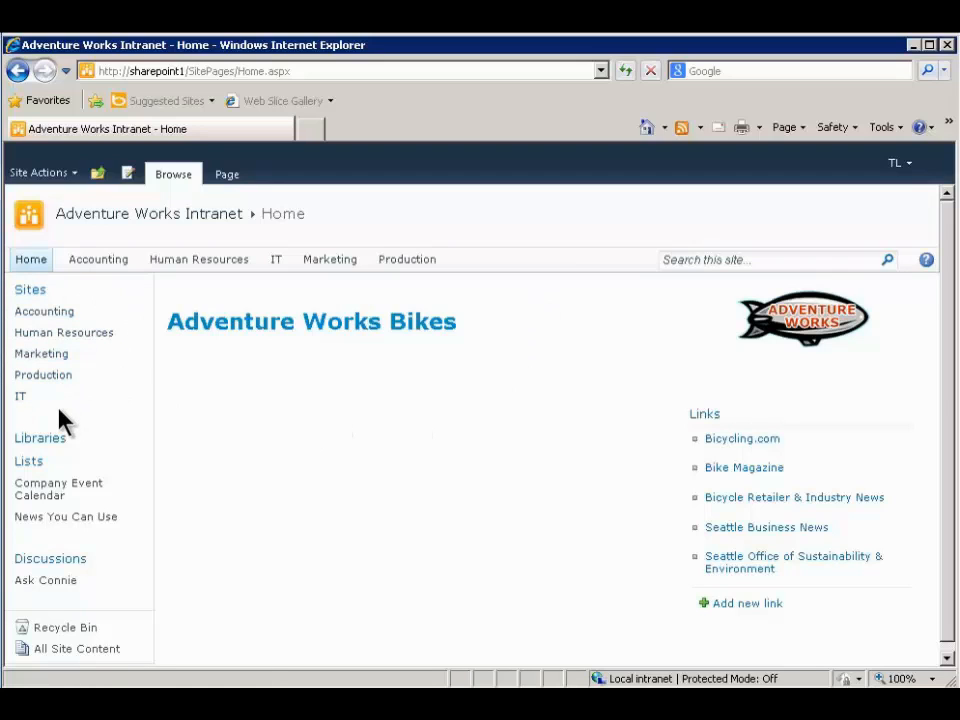
mouse_move(35, 620)
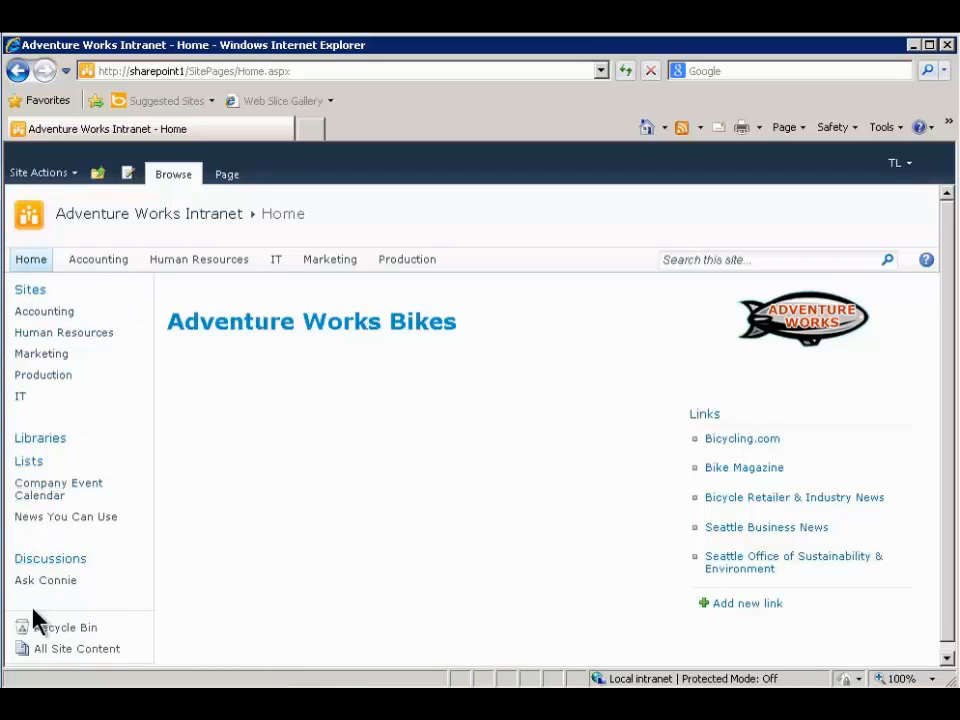
mouse_move(180, 500)
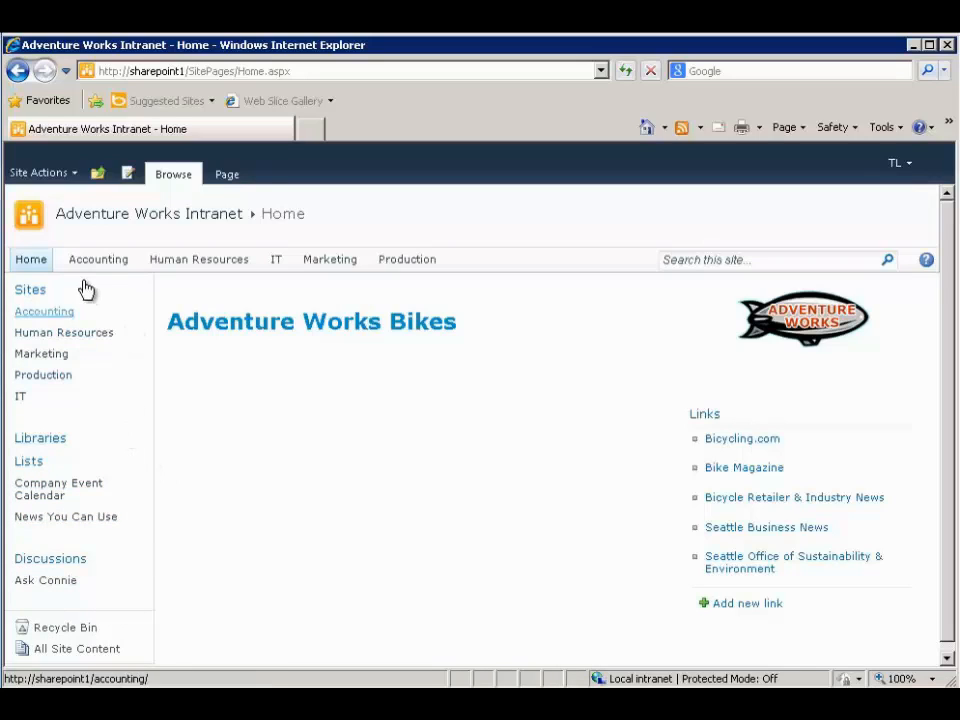
mouse_move(40, 437)
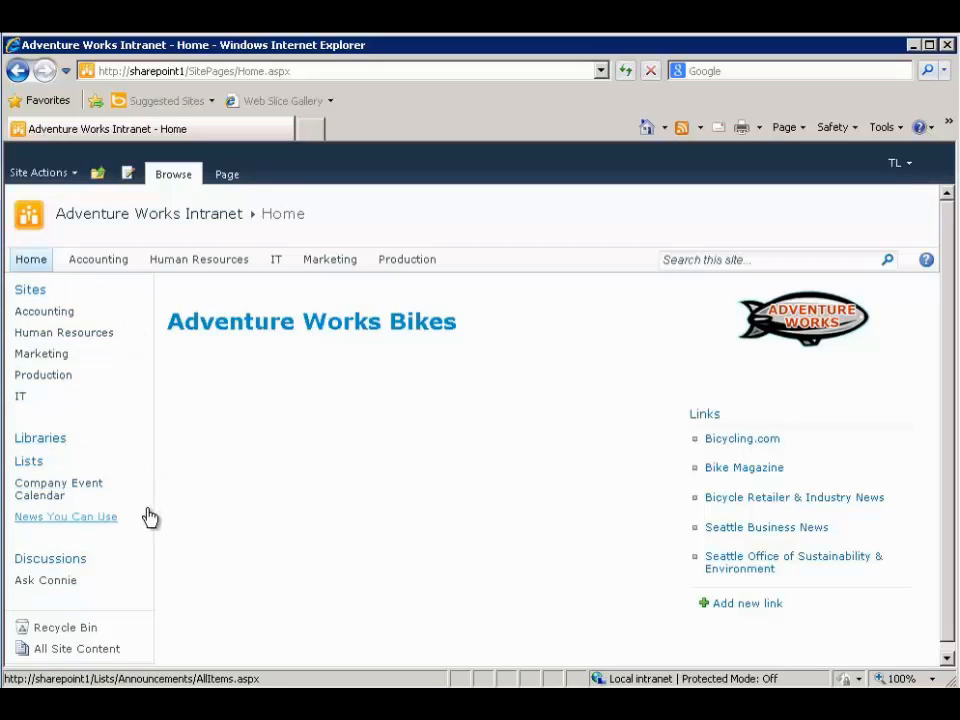
mouse_move(58, 489)
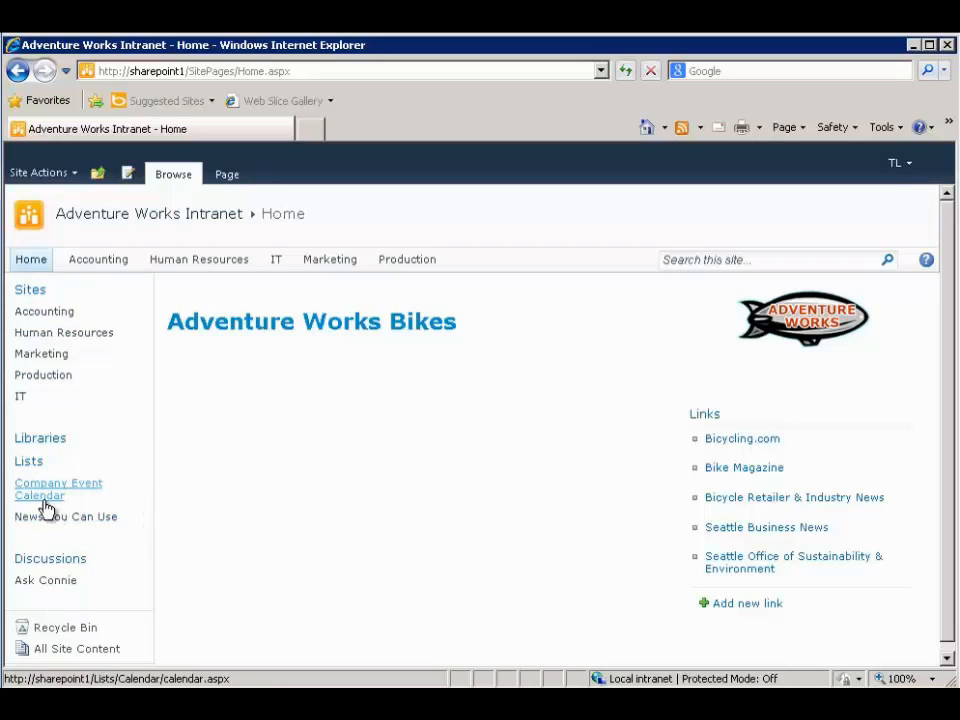
Open the Company Event Calendar from the Quick Launch to show October 2012
left_click(58, 489)
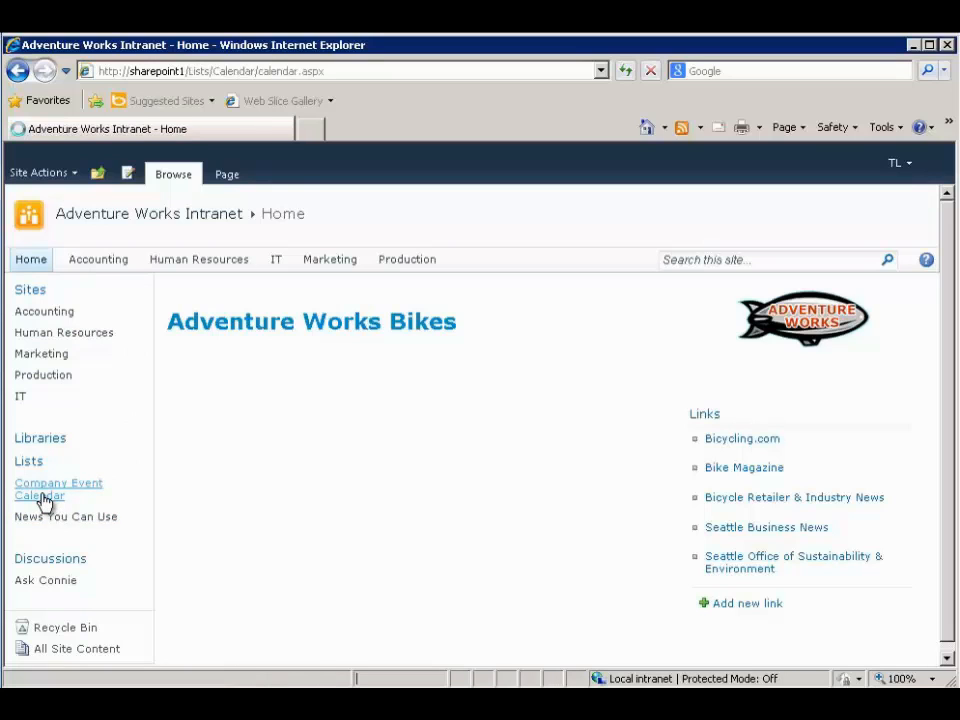
left_click(58, 489)
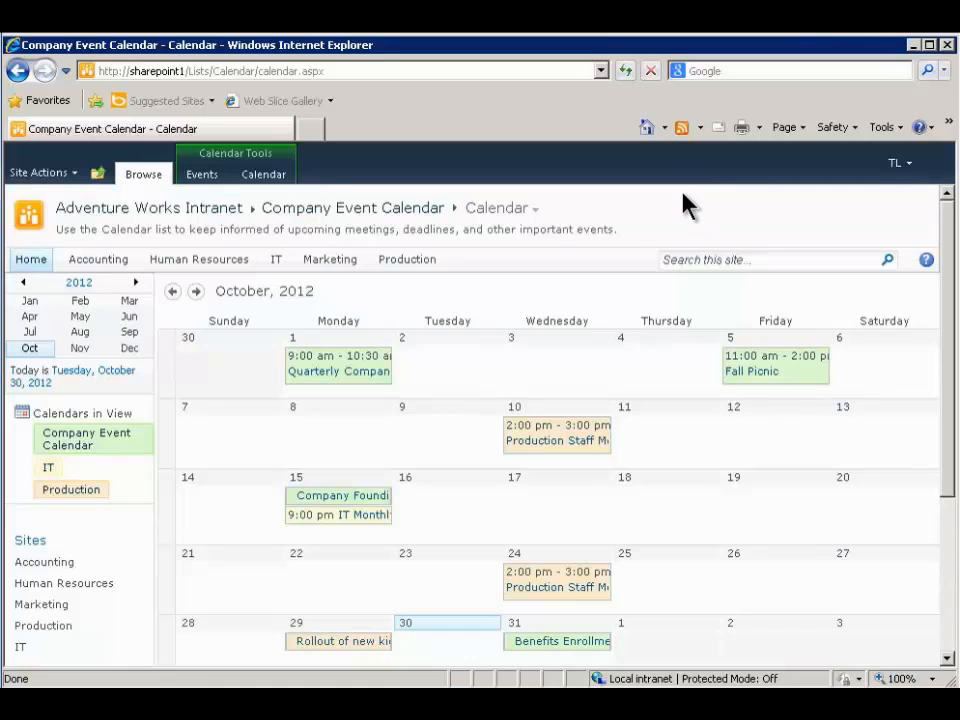
mouse_move(188, 131)
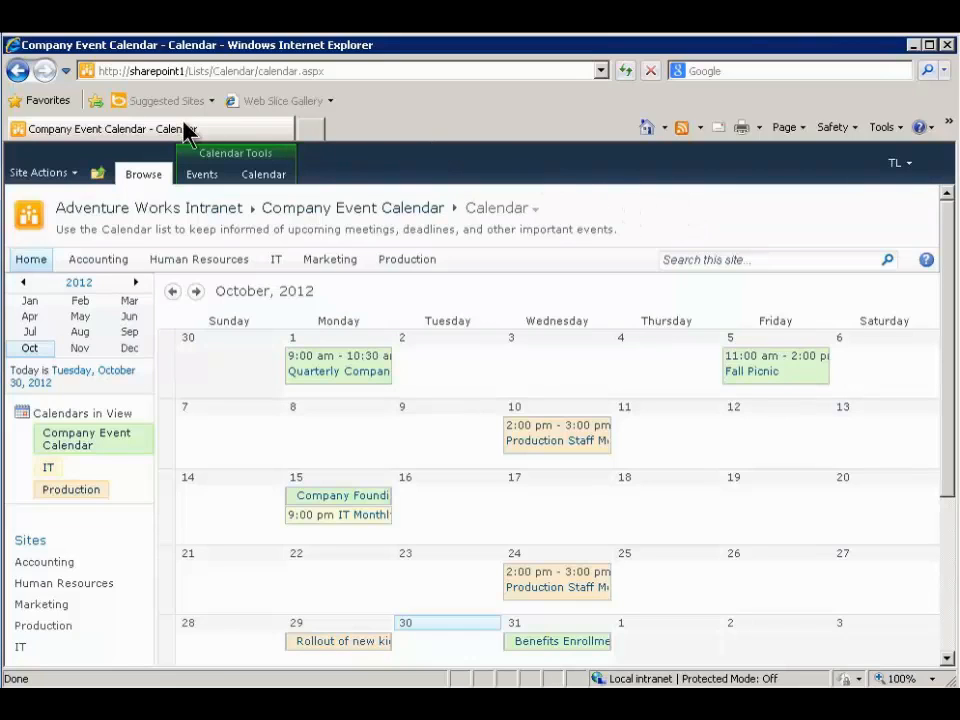
mouse_move(613, 260)
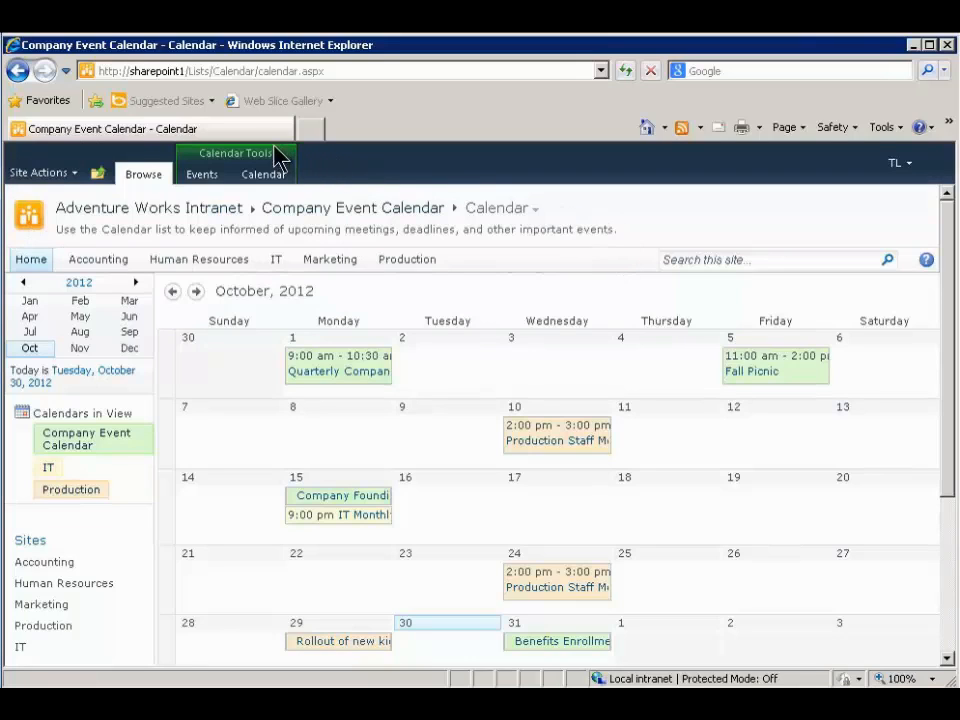
mouse_move(305, 180)
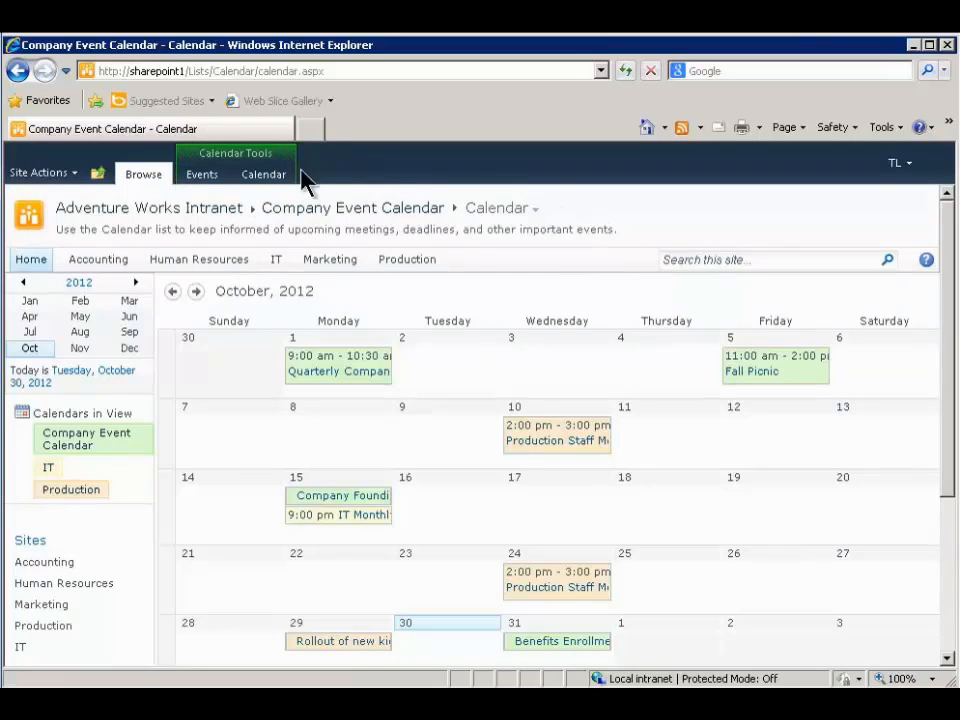
mouse_move(201, 174)
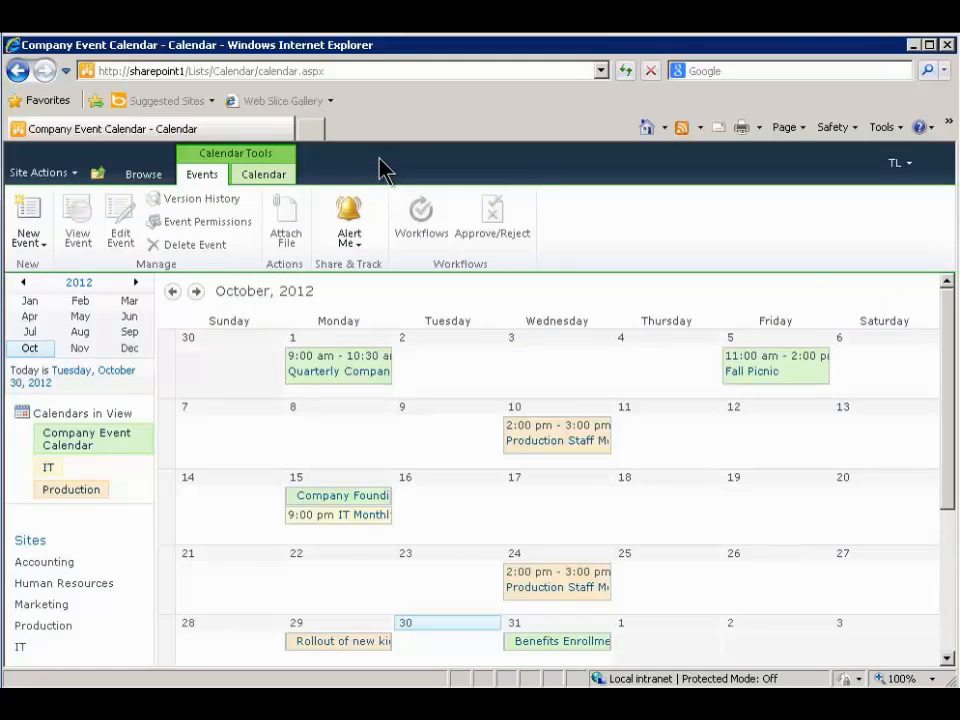
mouse_move(350, 160)
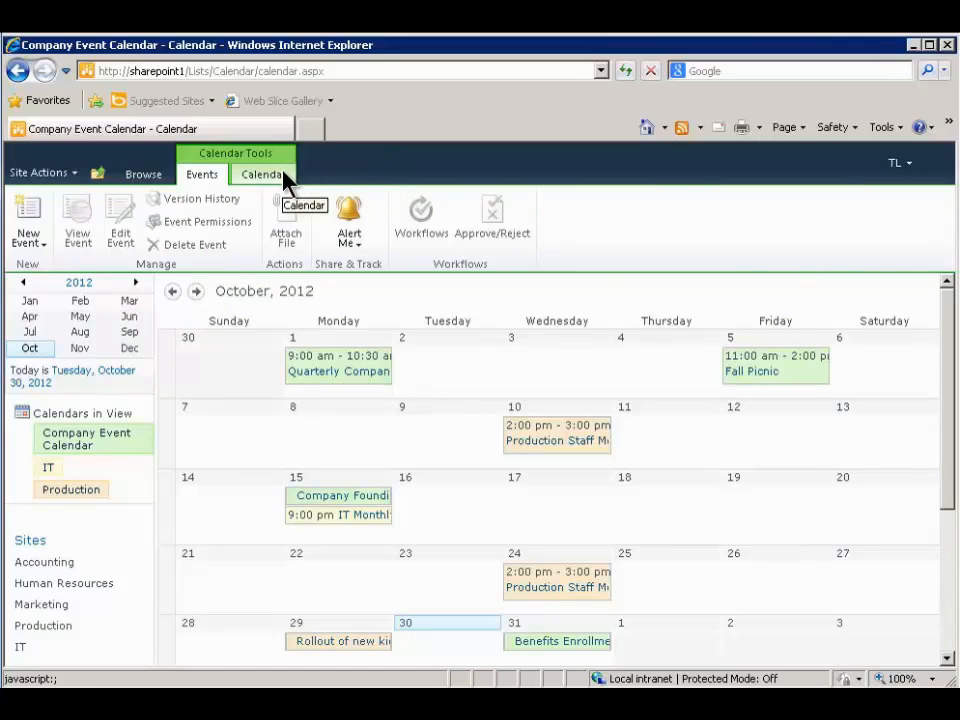
Show the Calendar ribbon commands for views, sharing and Outlook connection
left_click(263, 174)
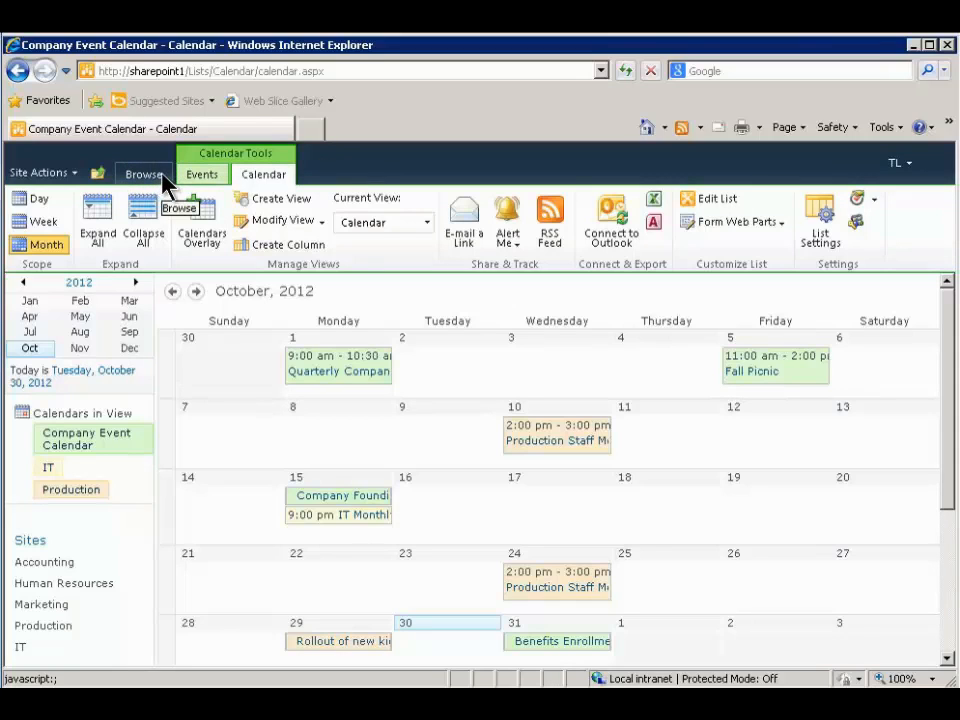
Switch the ribbon back to Browse to restore the page title and navigation
left_click(143, 174)
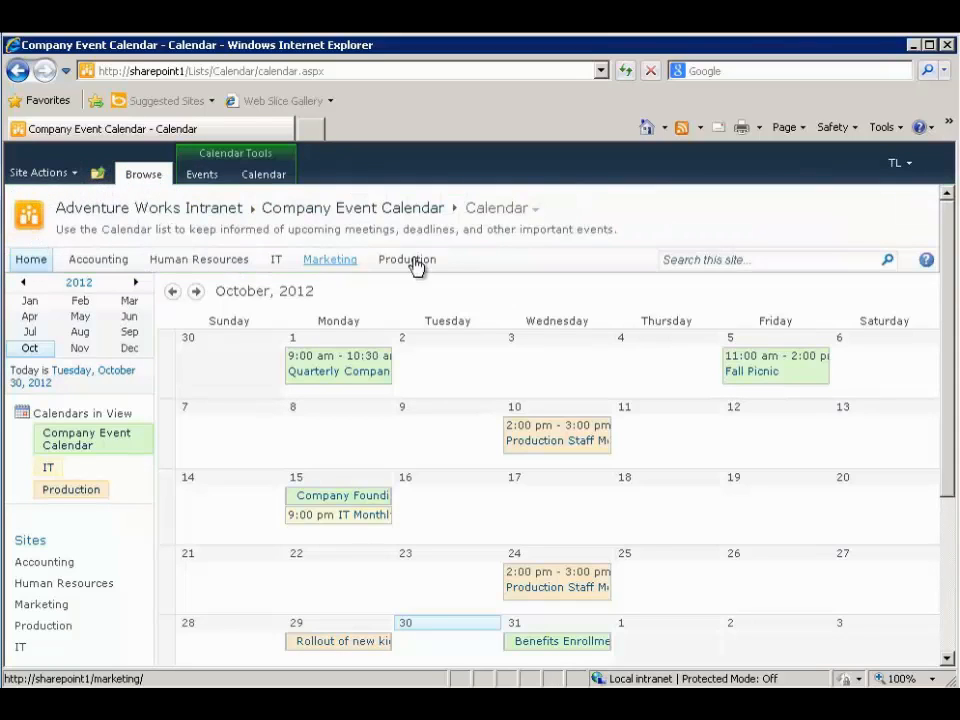
mouse_move(280, 232)
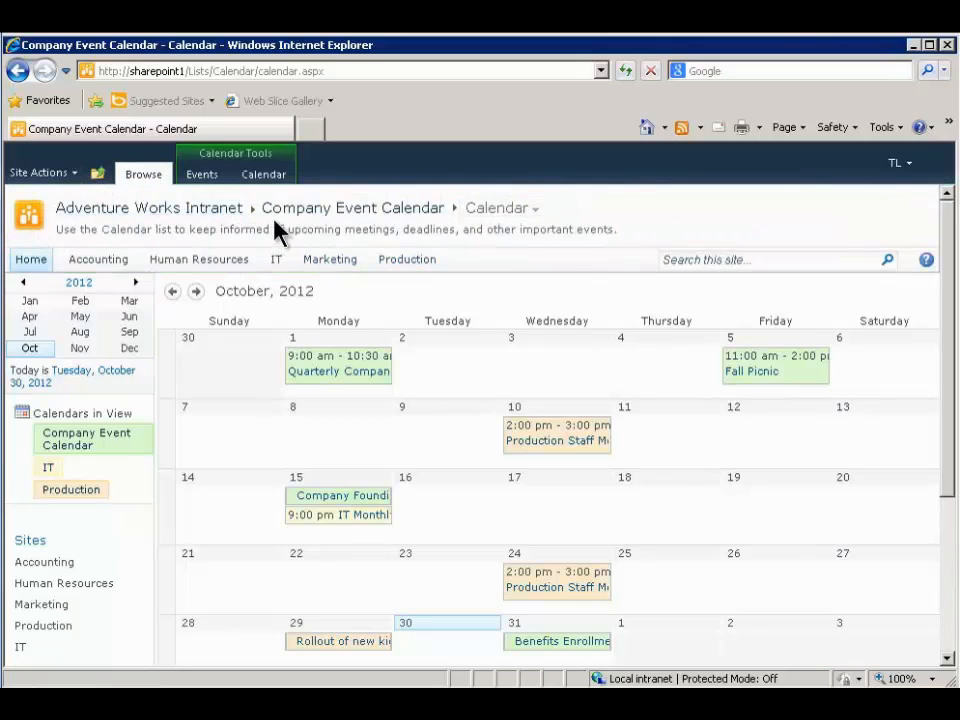
mouse_move(352, 207)
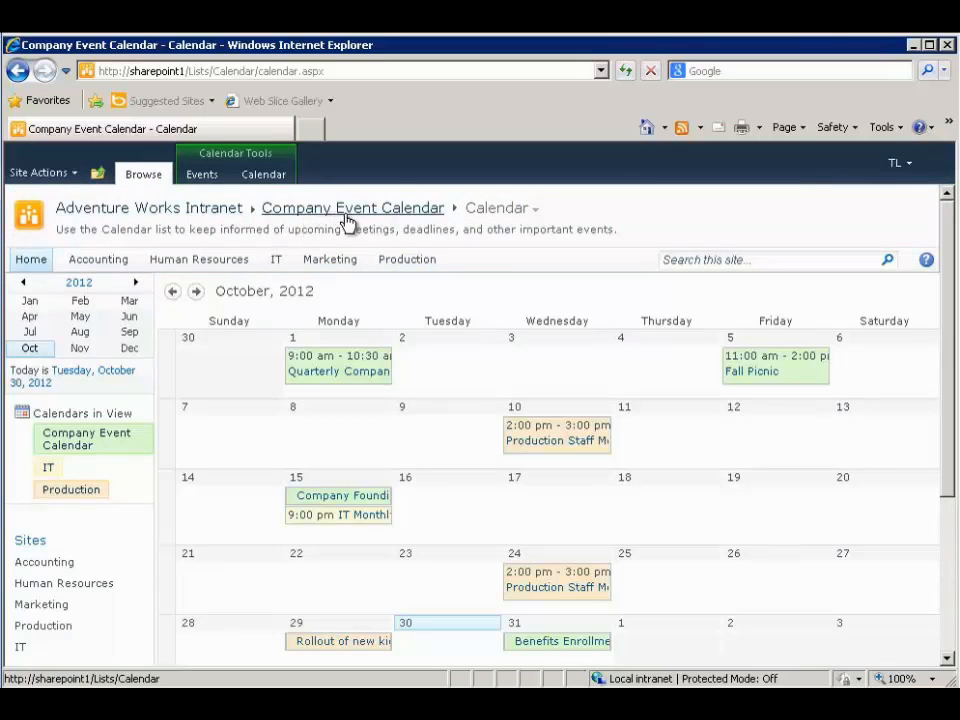
mouse_move(110, 128)
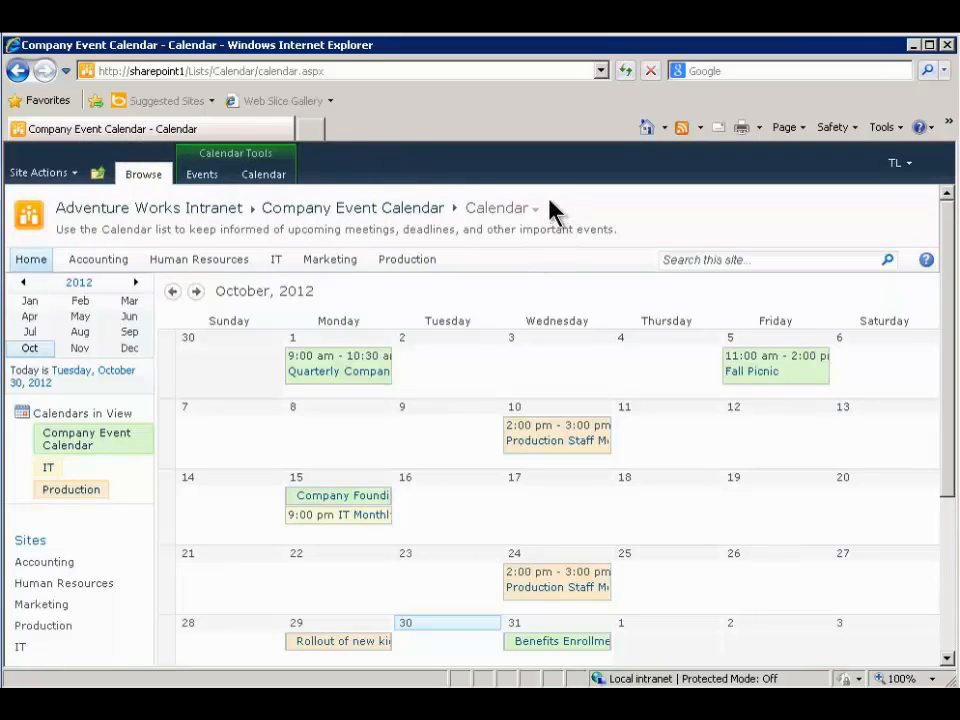
mouse_move(548, 232)
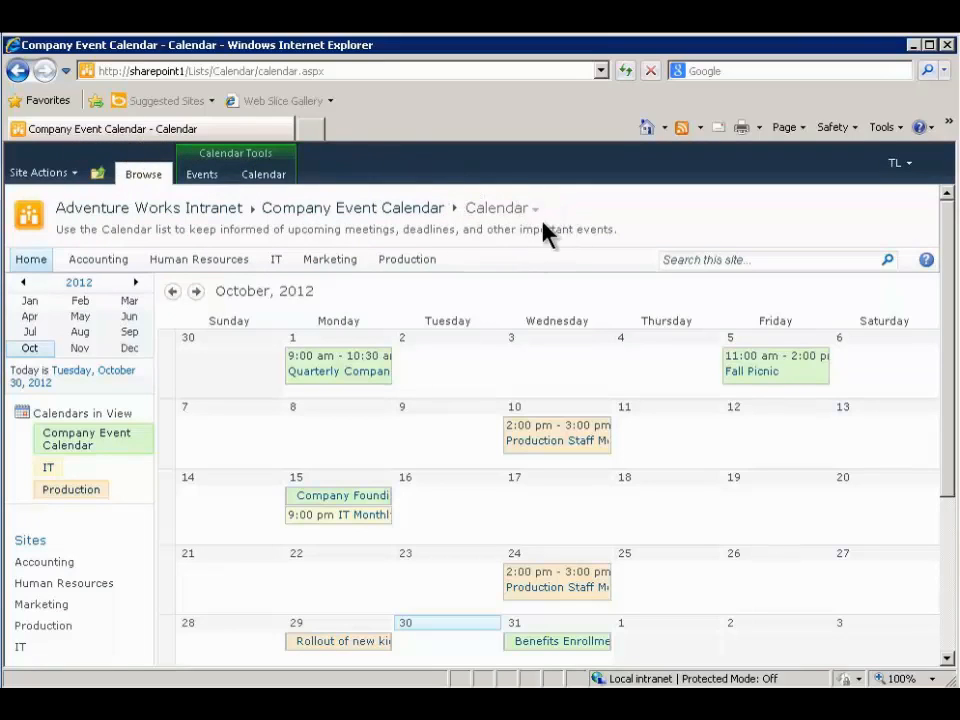
mouse_move(535, 207)
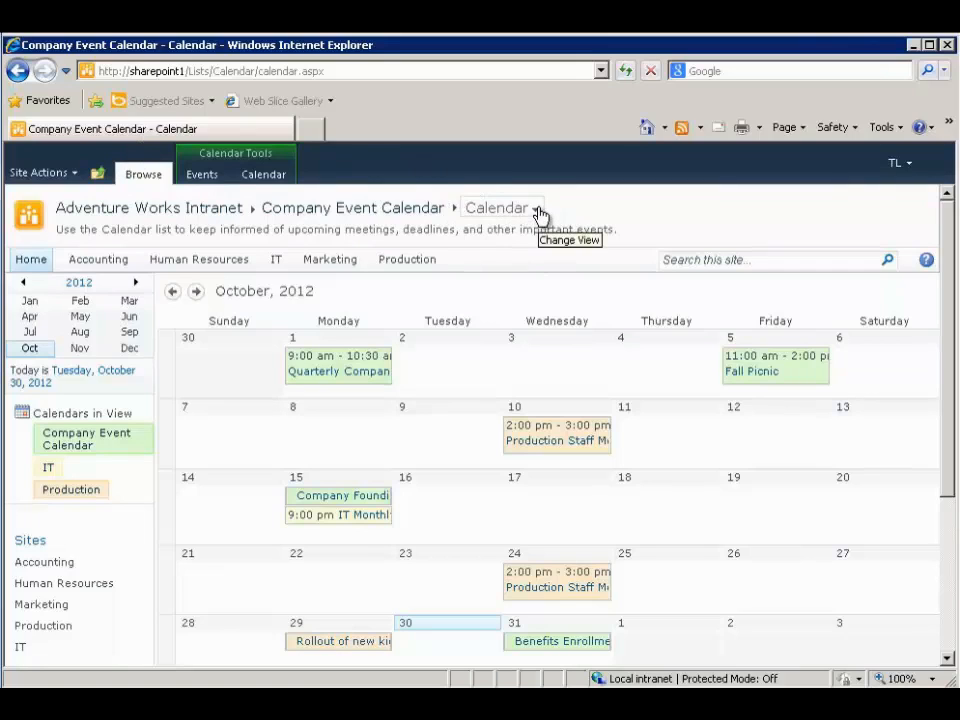
Change the calendar view to the events list showing five events
left_click(538, 207)
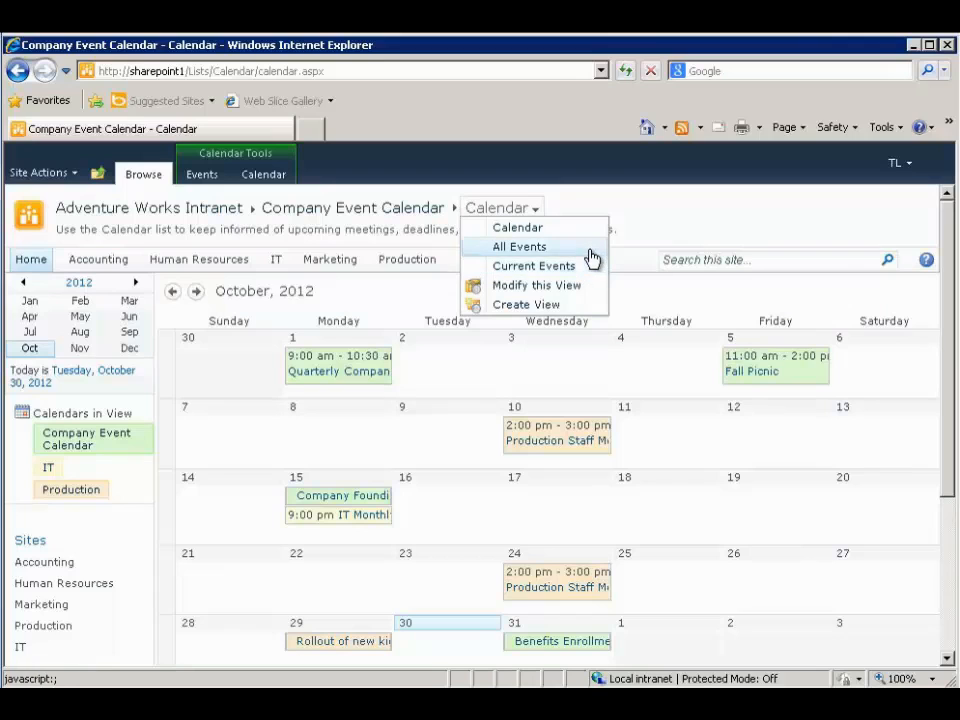
left_click(519, 246)
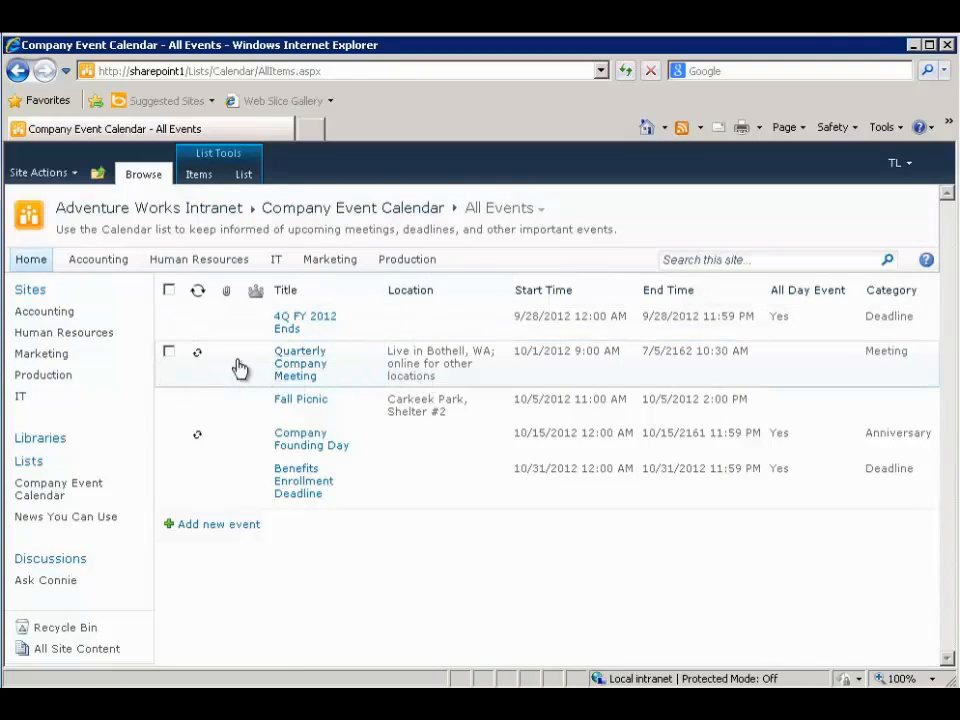
mouse_move(540, 210)
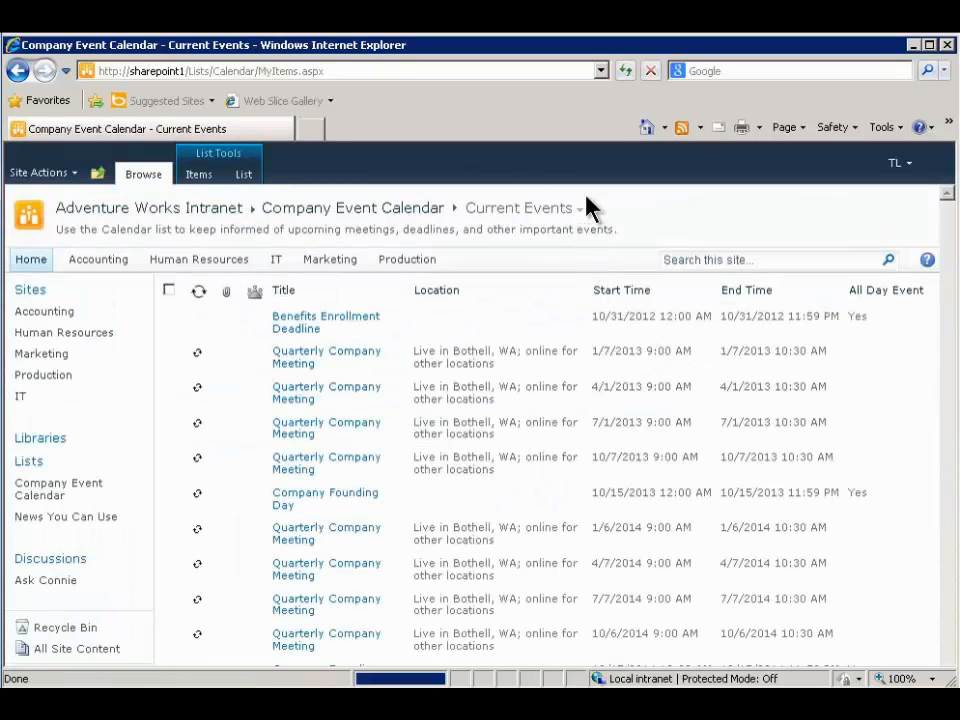
mouse_move(645, 197)
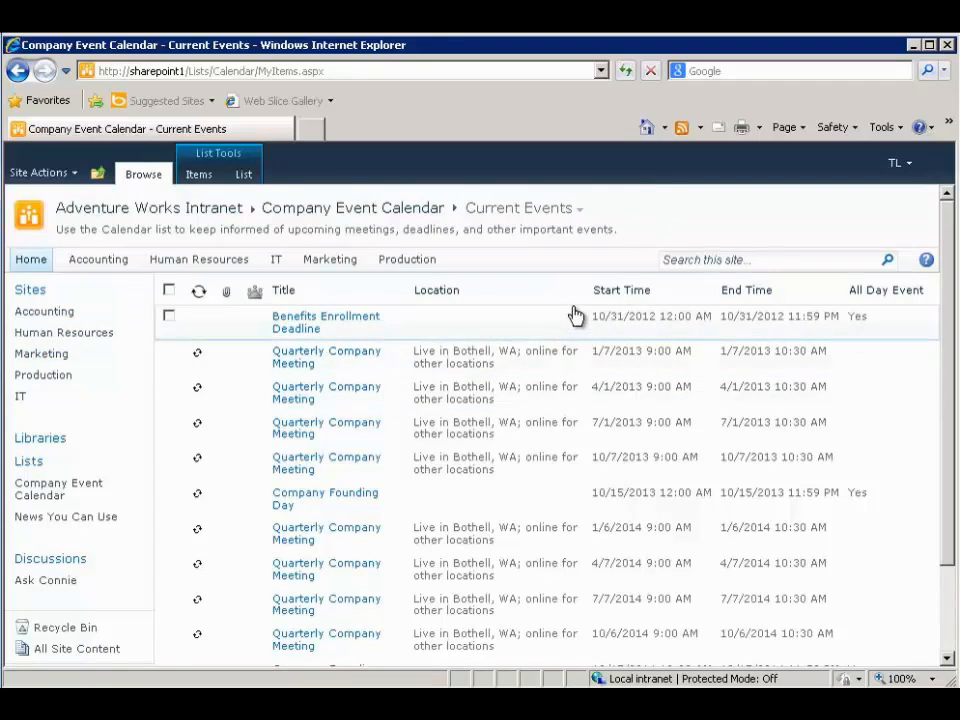
mouse_move(578, 297)
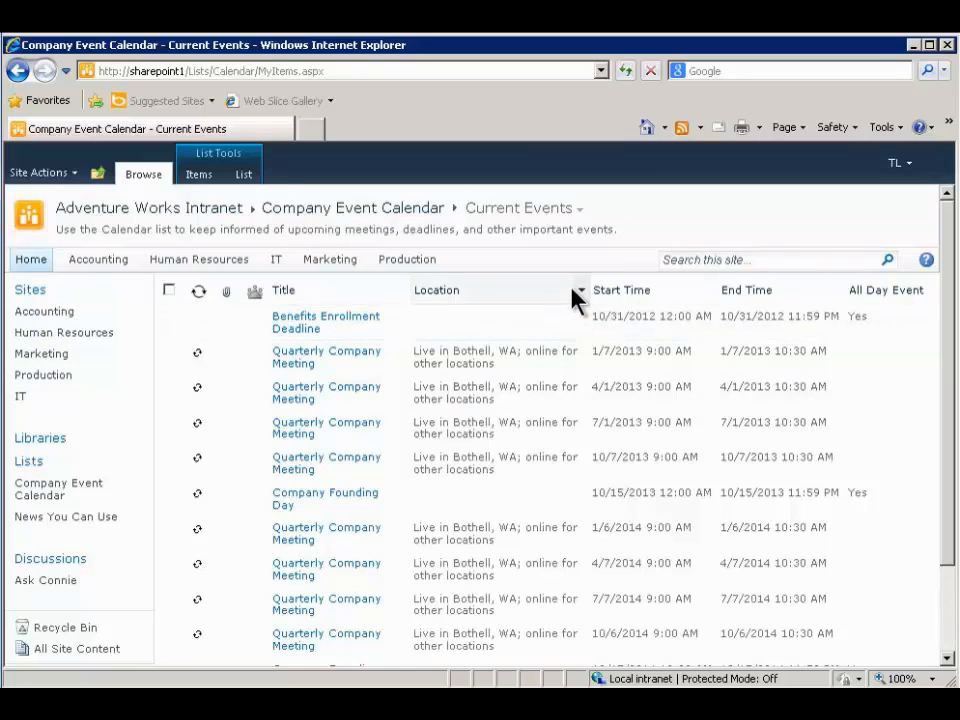
mouse_move(585, 222)
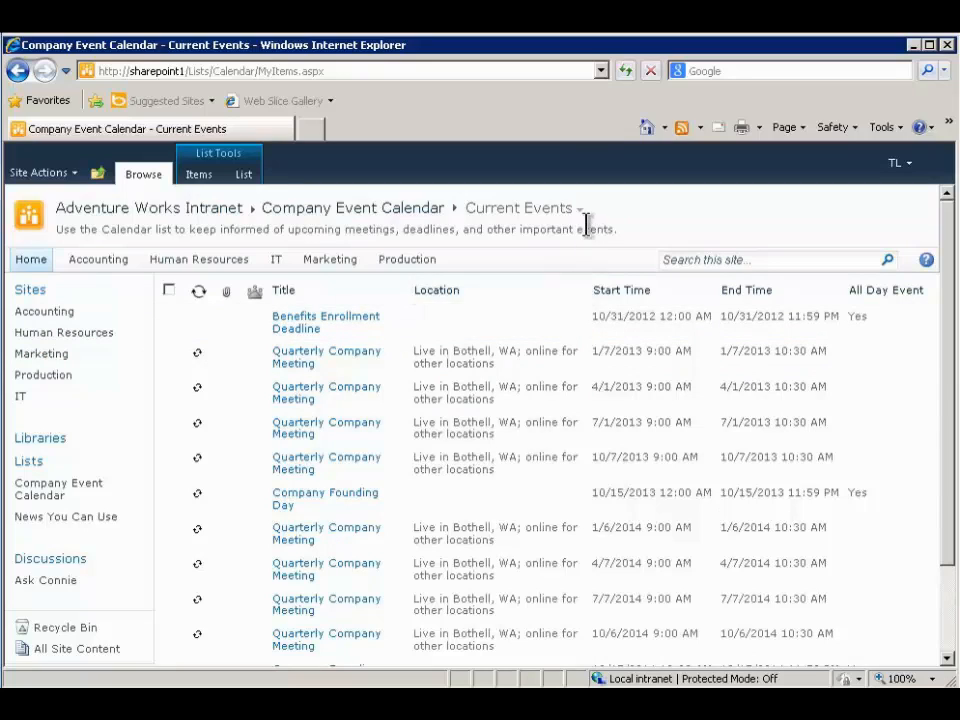
Switch the Company Event Calendar view back to the Calendar month layout
left_click(580, 212)
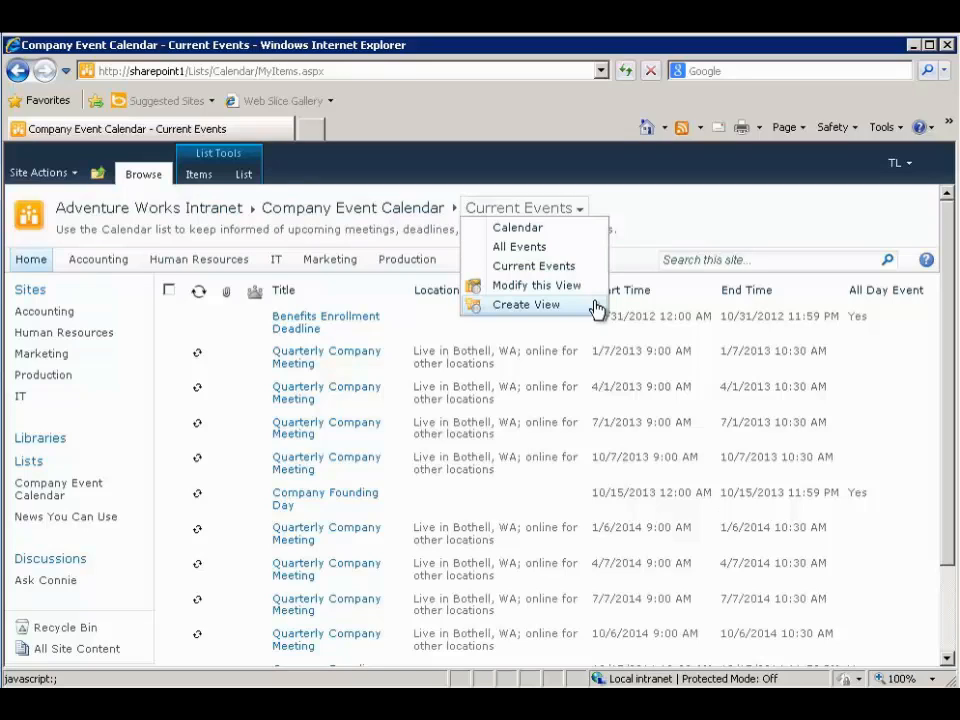
mouse_move(588, 246)
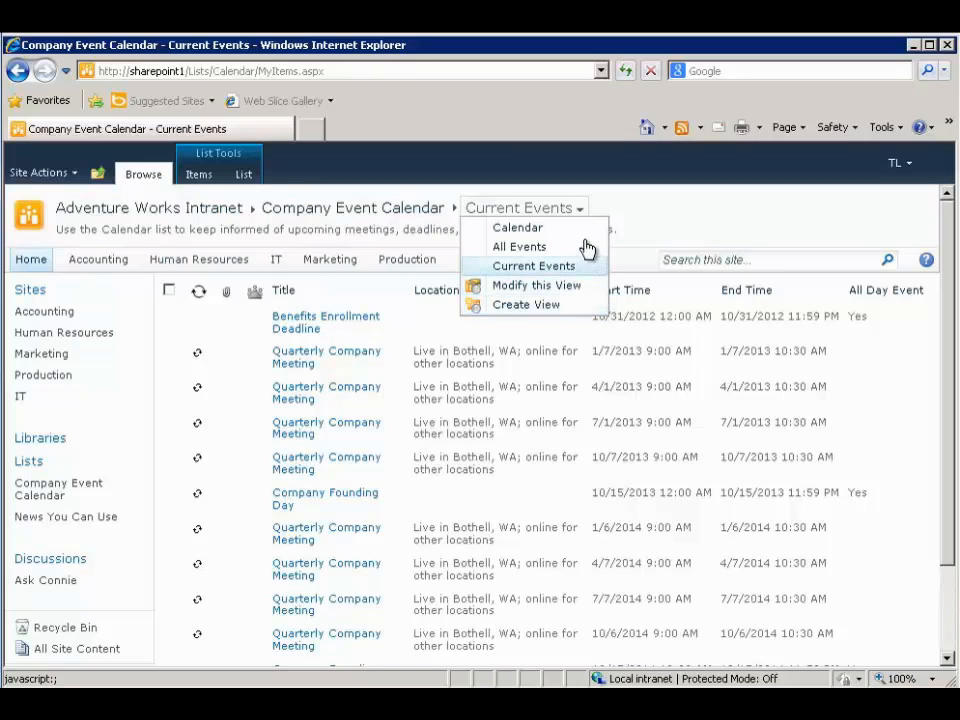
left_click(517, 227)
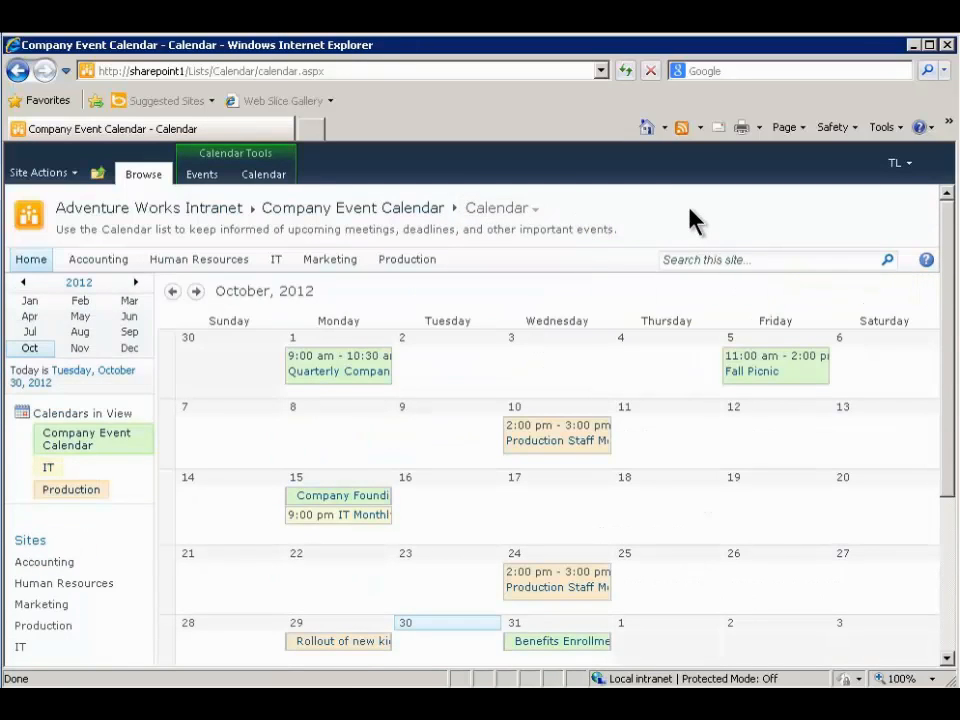
mouse_move(148, 207)
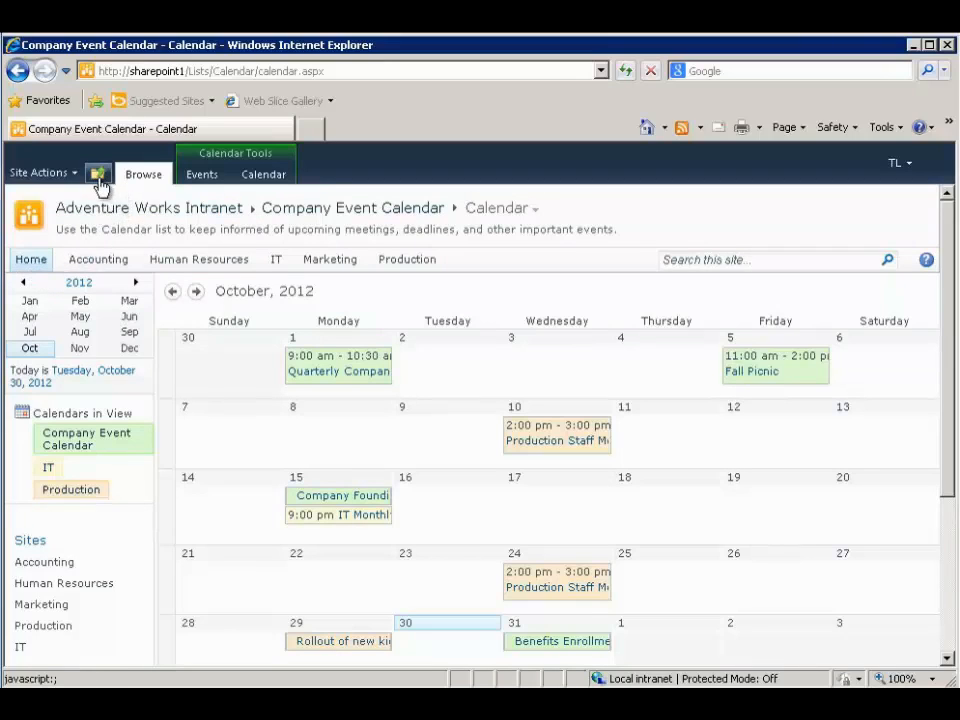
mouse_move(98, 174)
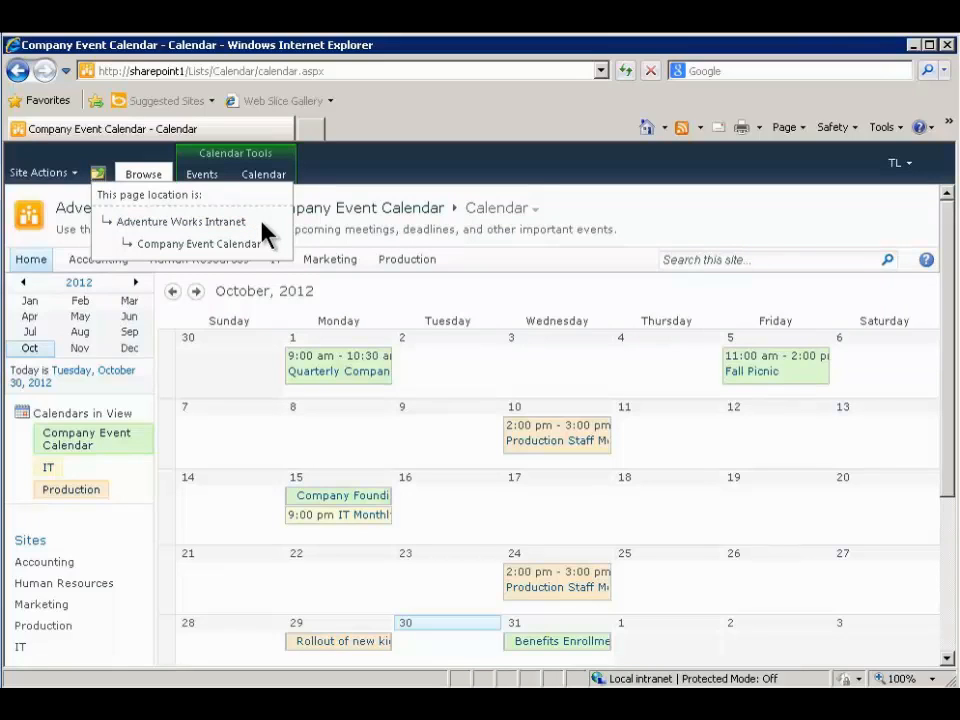
mouse_move(180, 221)
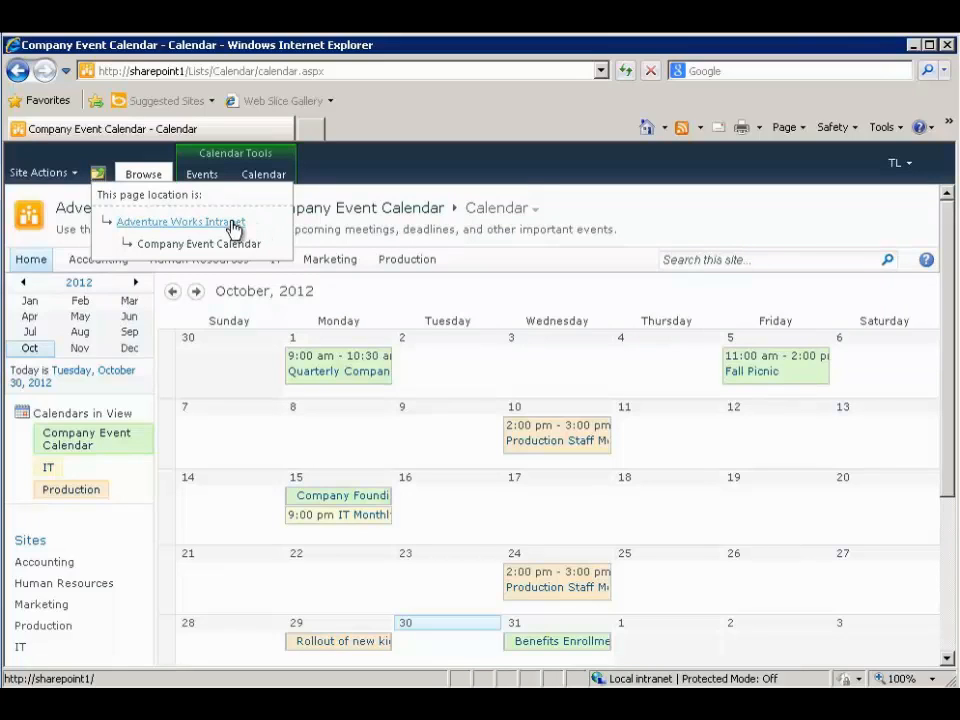
Navigate up to the Adventure Works Intranet home page
left_click(180, 221)
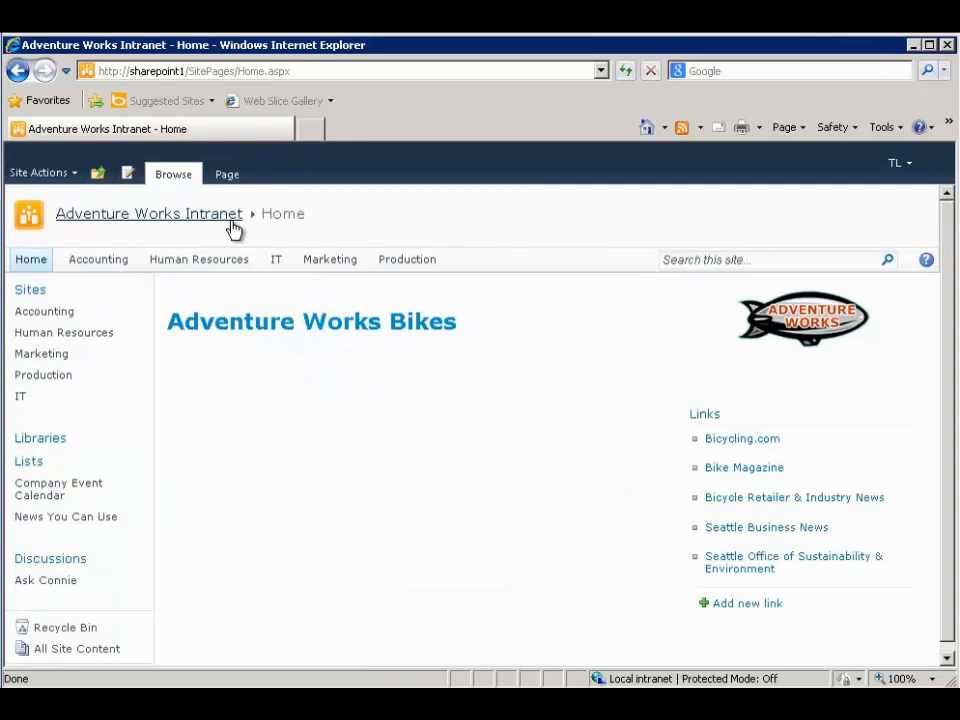
Open the IT subsite from the top navigation bar
left_click(275, 259)
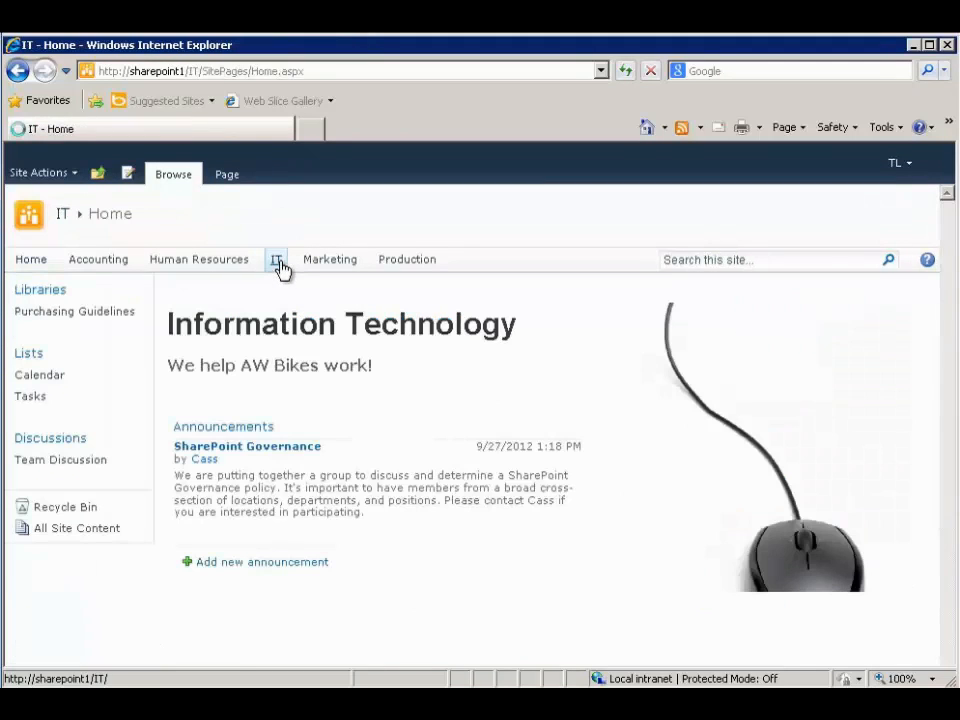
mouse_move(528, 220)
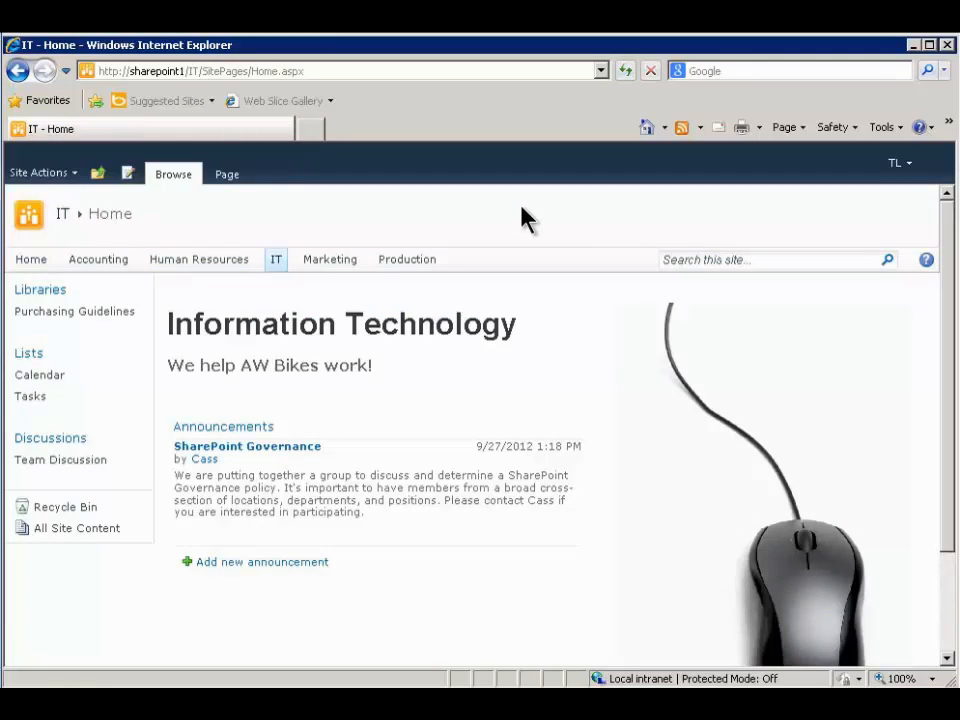
mouse_move(783, 583)
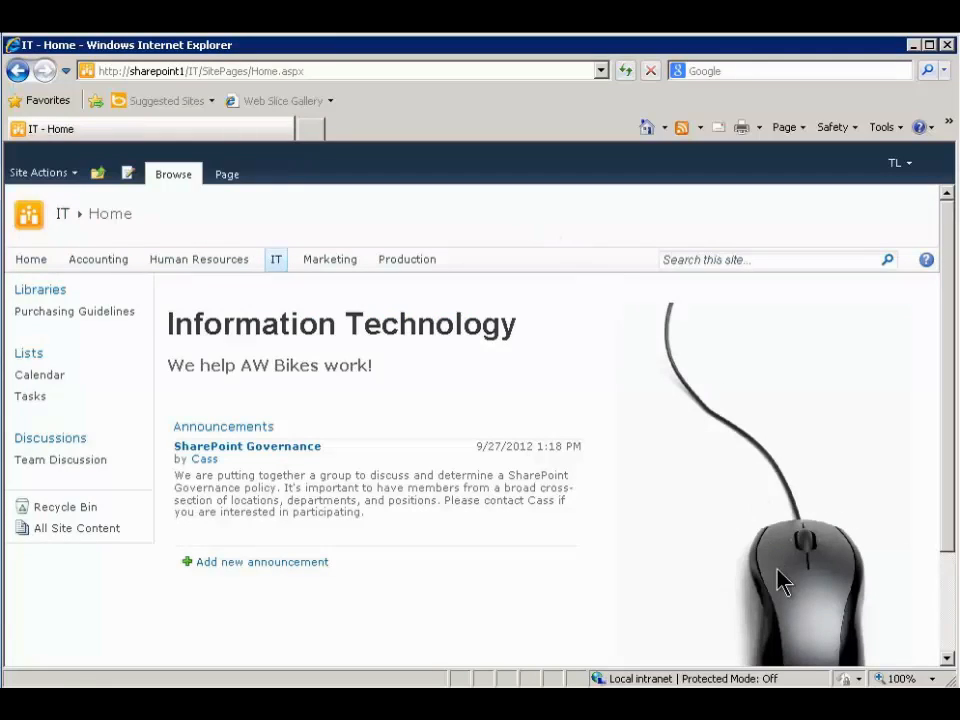
mouse_move(190, 300)
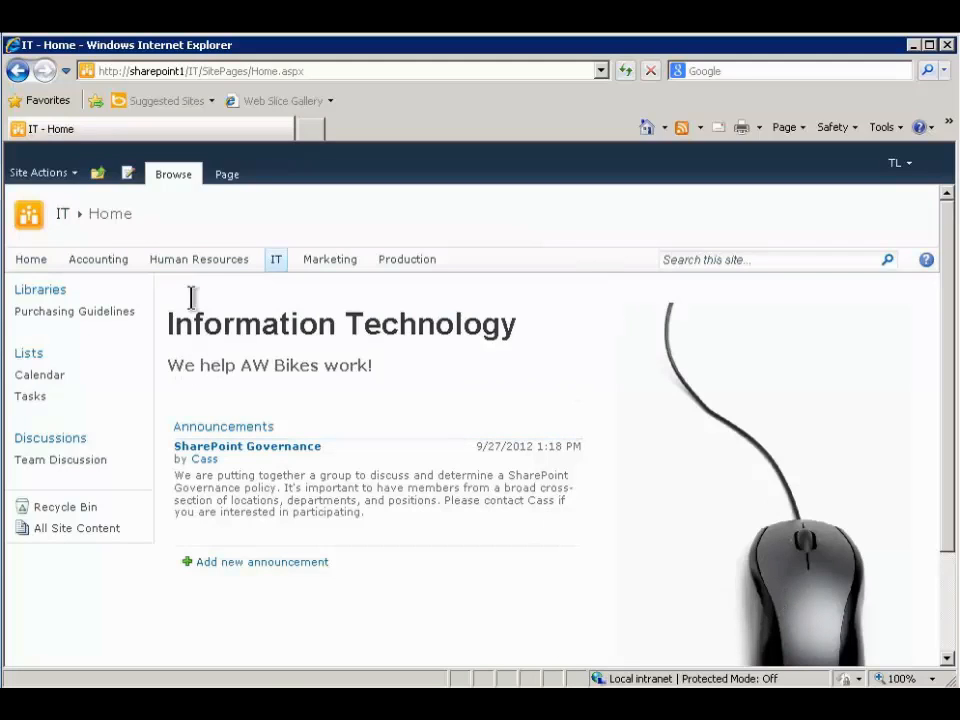
mouse_move(583, 598)
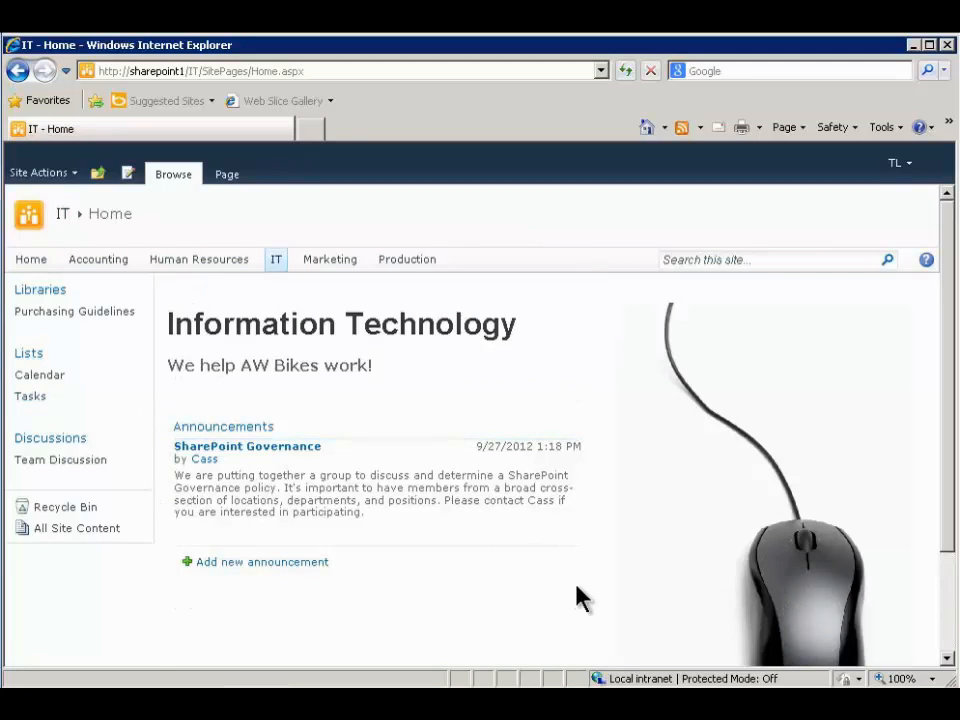
mouse_move(187, 605)
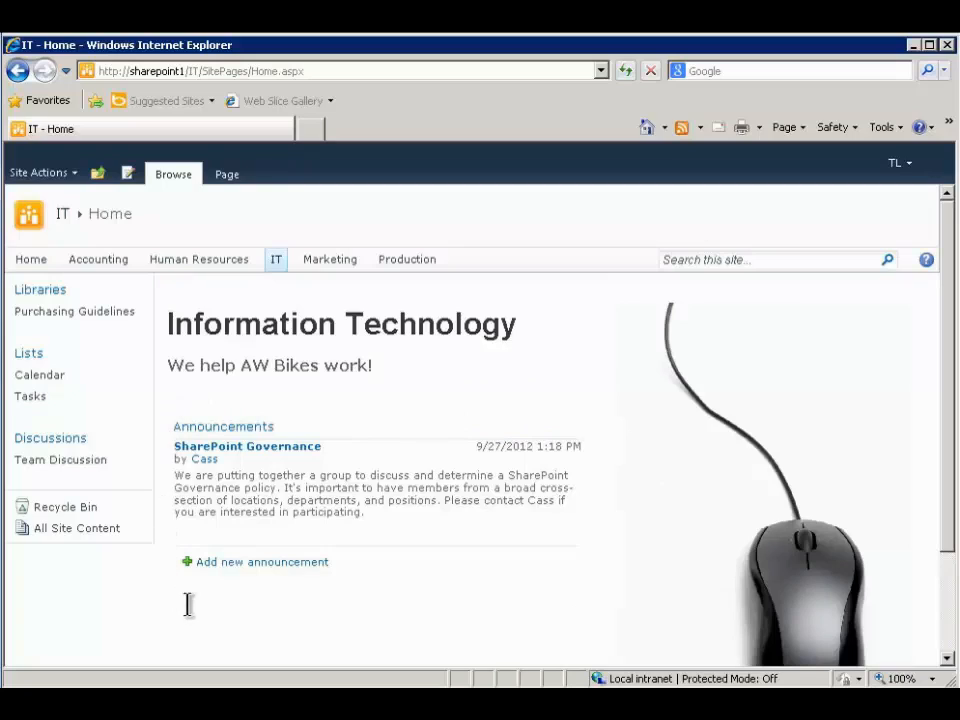
mouse_move(290, 640)
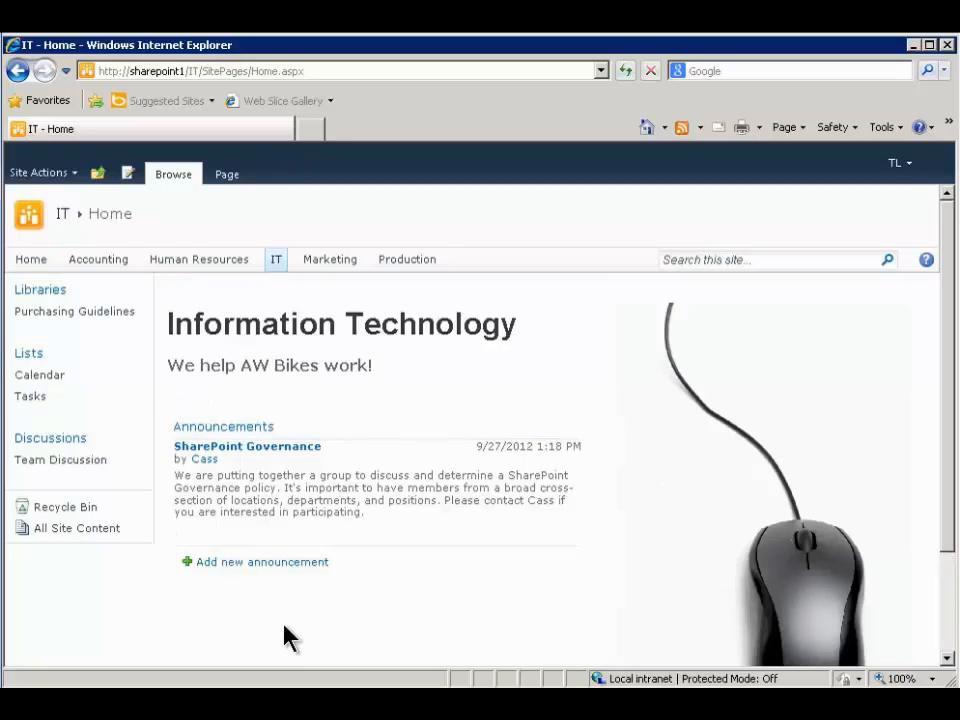
mouse_move(40, 375)
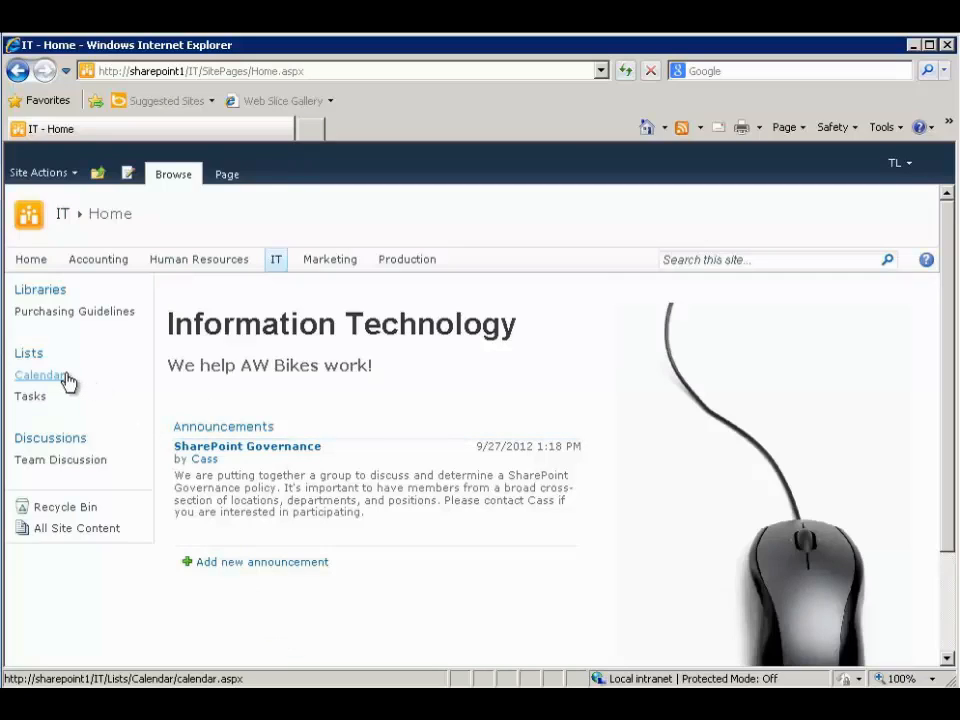
mouse_move(30, 404)
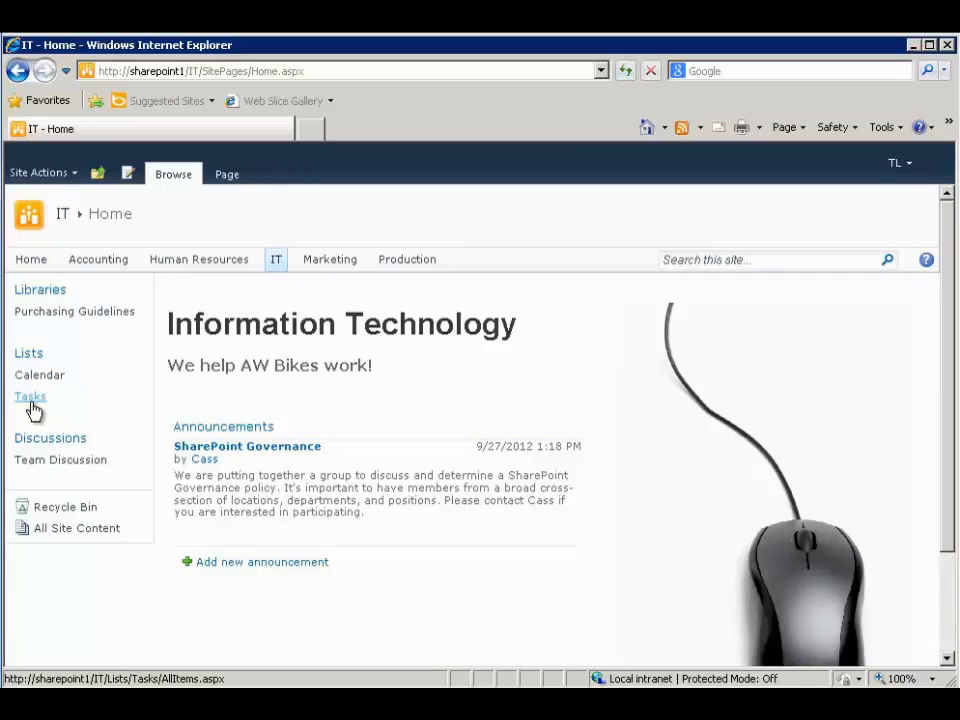
Open the IT site's Tasks list with its seven tasks
left_click(30, 396)
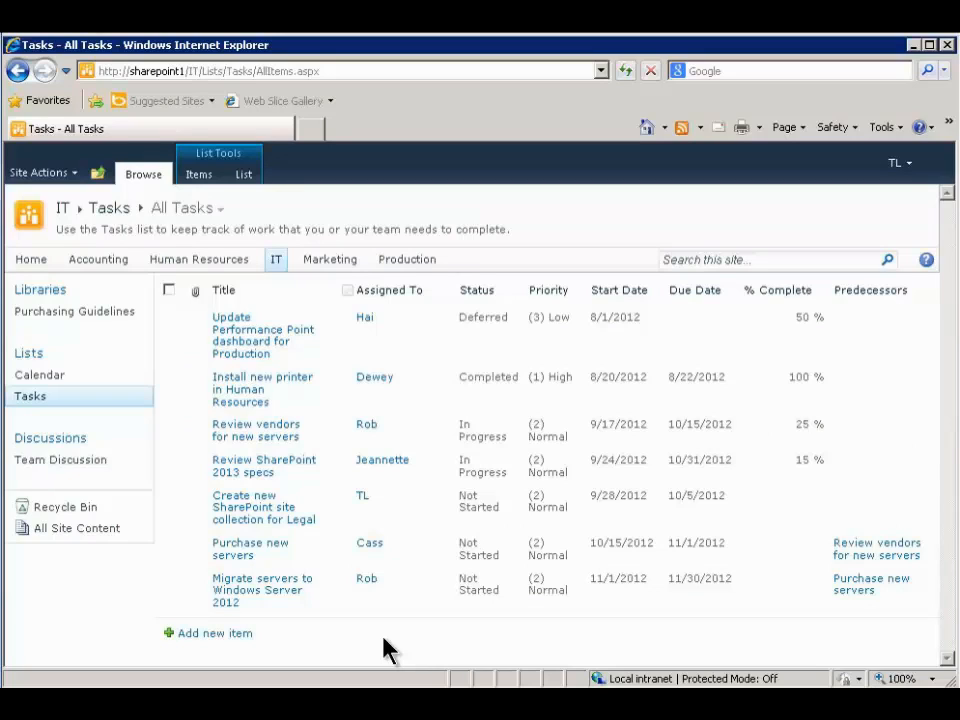
mouse_move(365, 317)
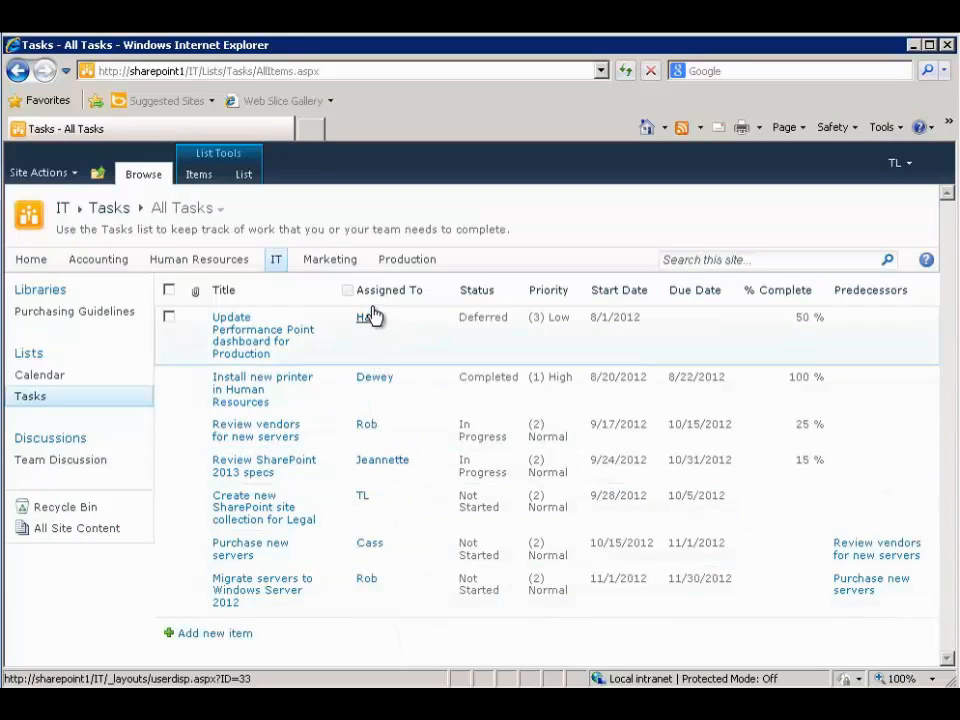
mouse_move(375, 610)
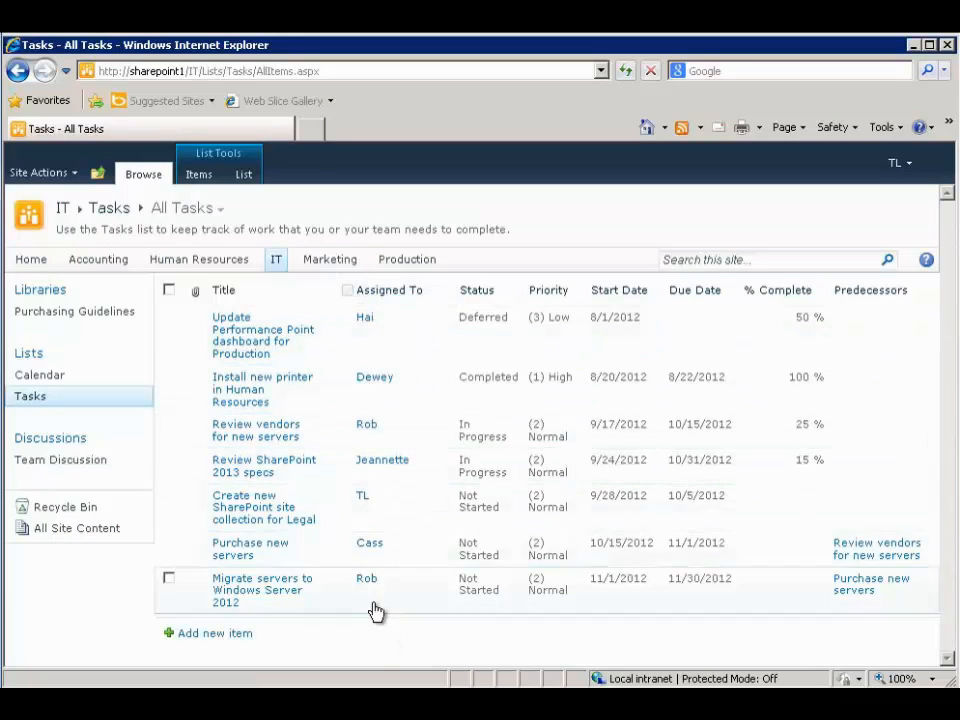